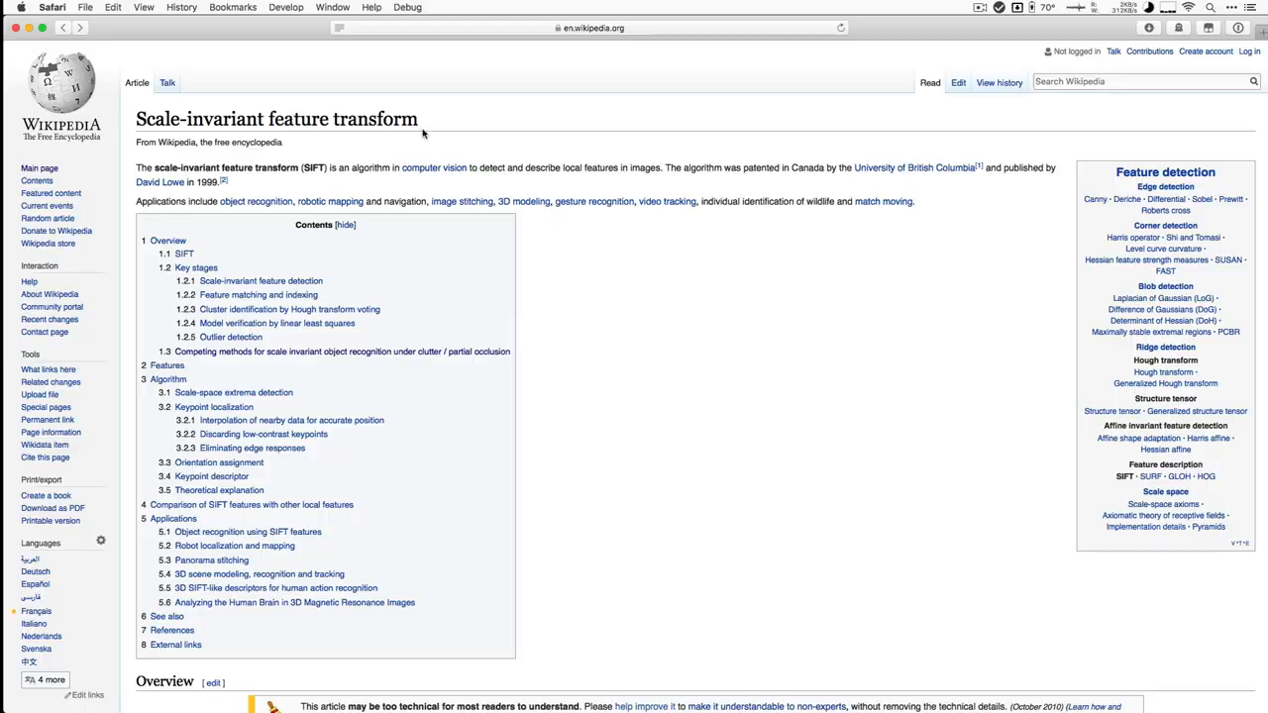
# - Scroll through the parallax project toward control point 1 on the building facade
pyautogui.scroll(-3)
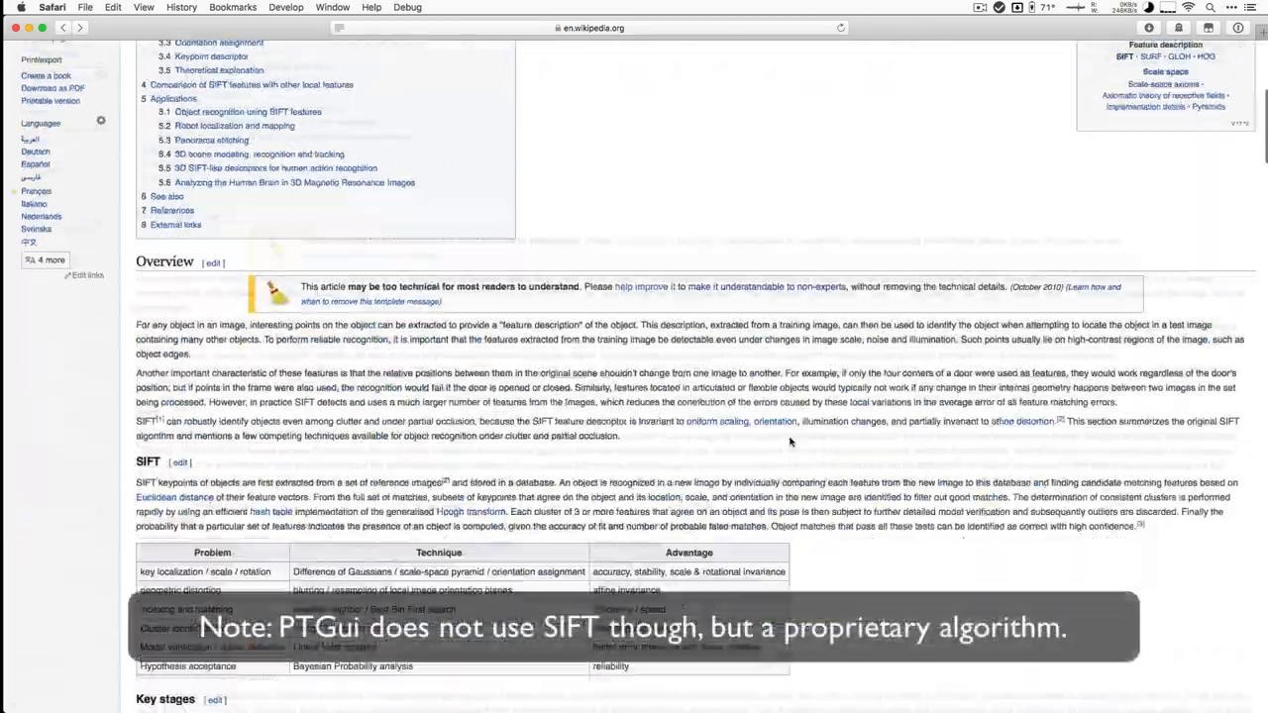
pyautogui.scroll(-3)
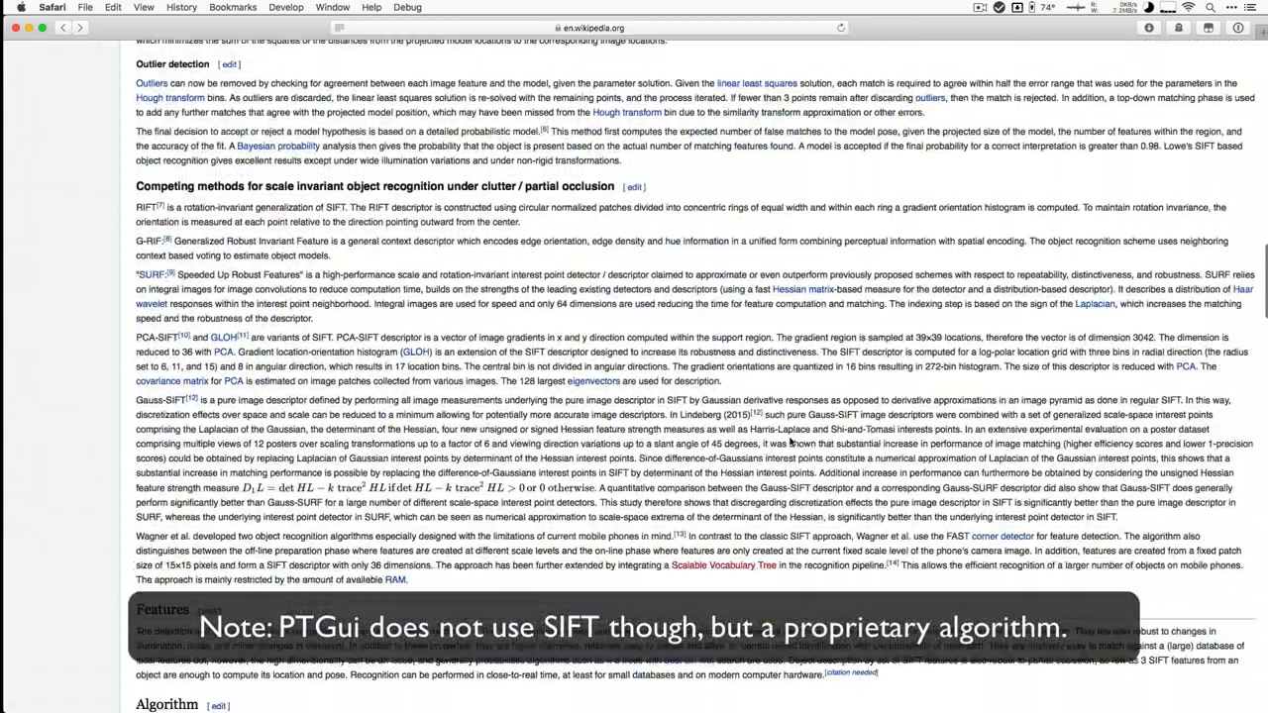
pyautogui.scroll(-3)
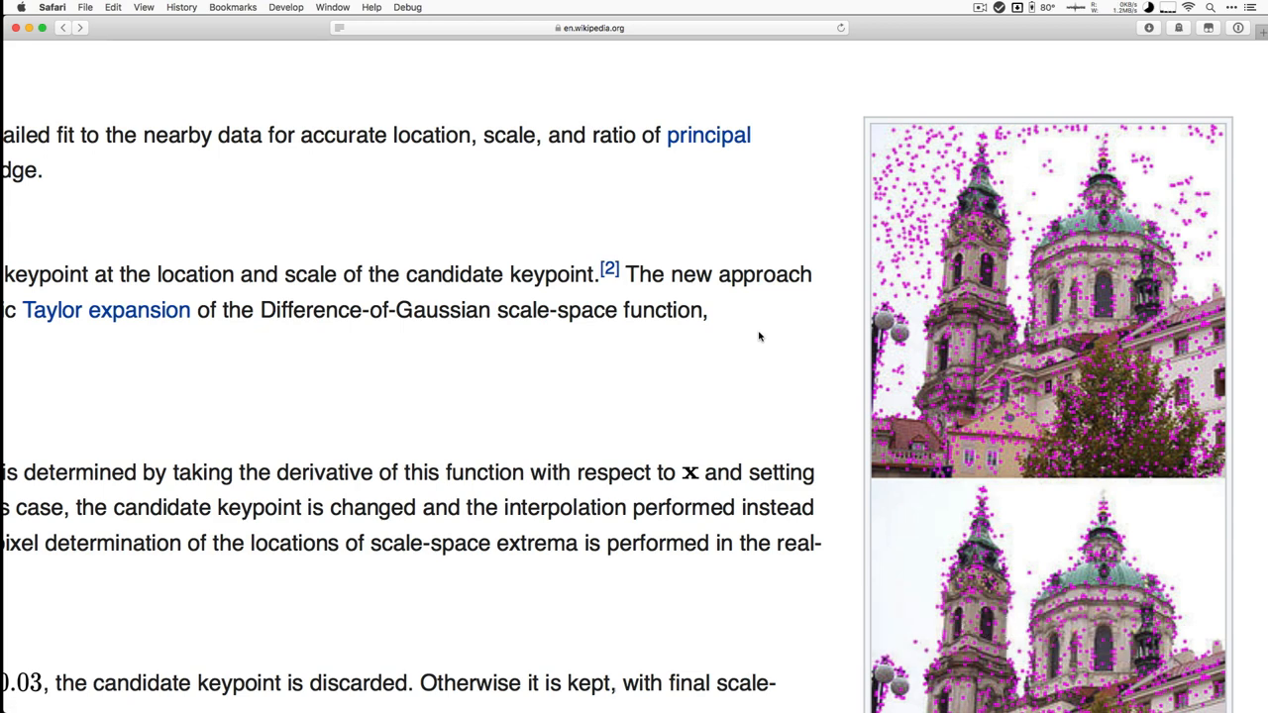
pyautogui.scroll(-3)
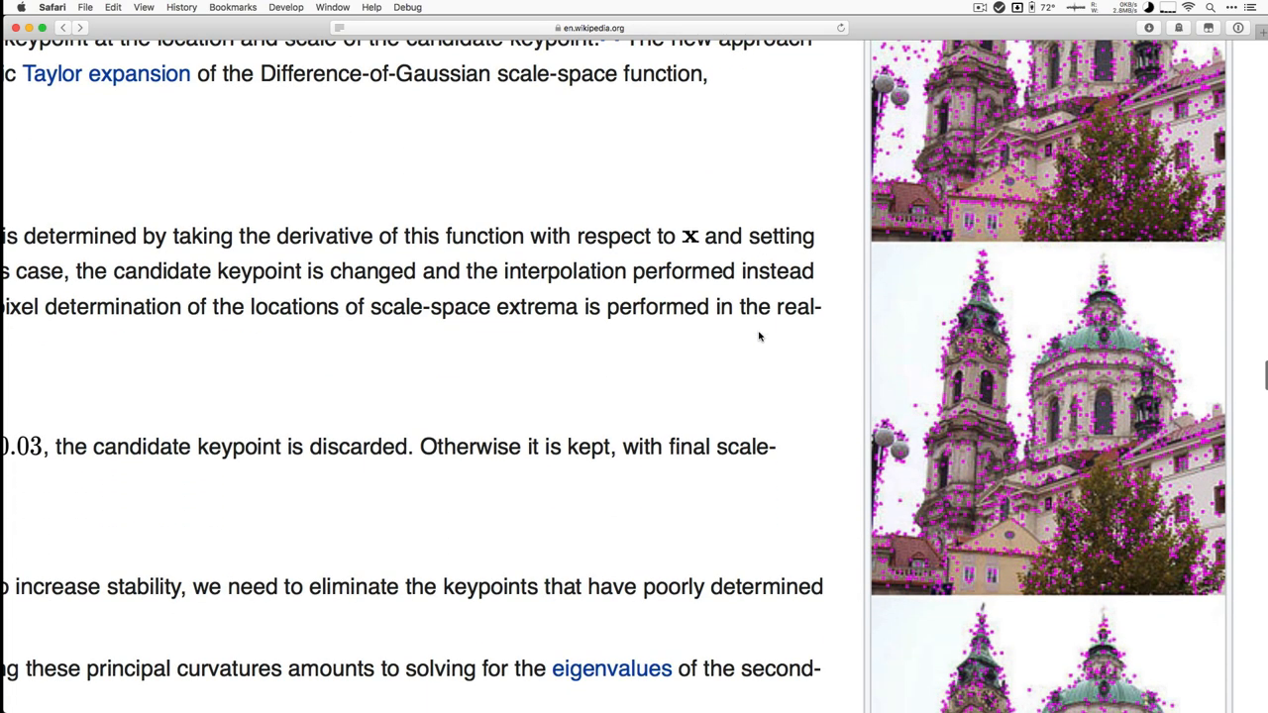
pyautogui.moveTo(1176, 301)
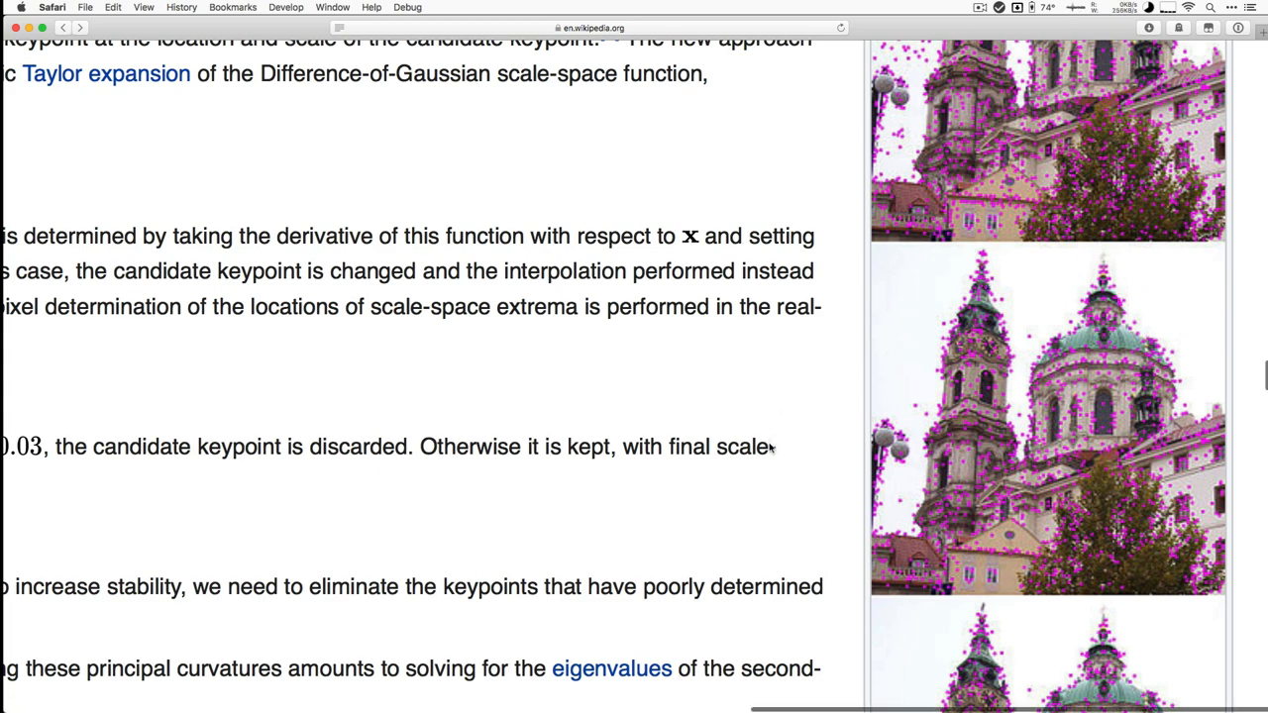
pyautogui.scroll(-3)
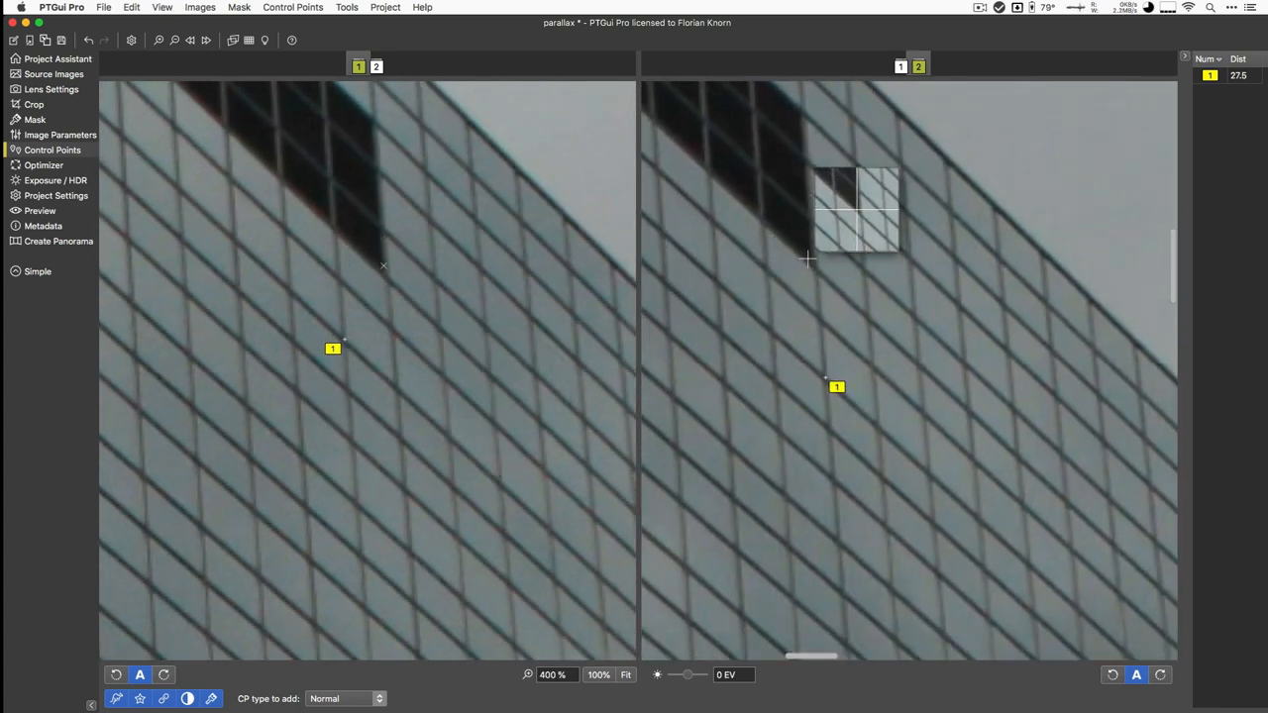
pyautogui.moveTo(955, 453)
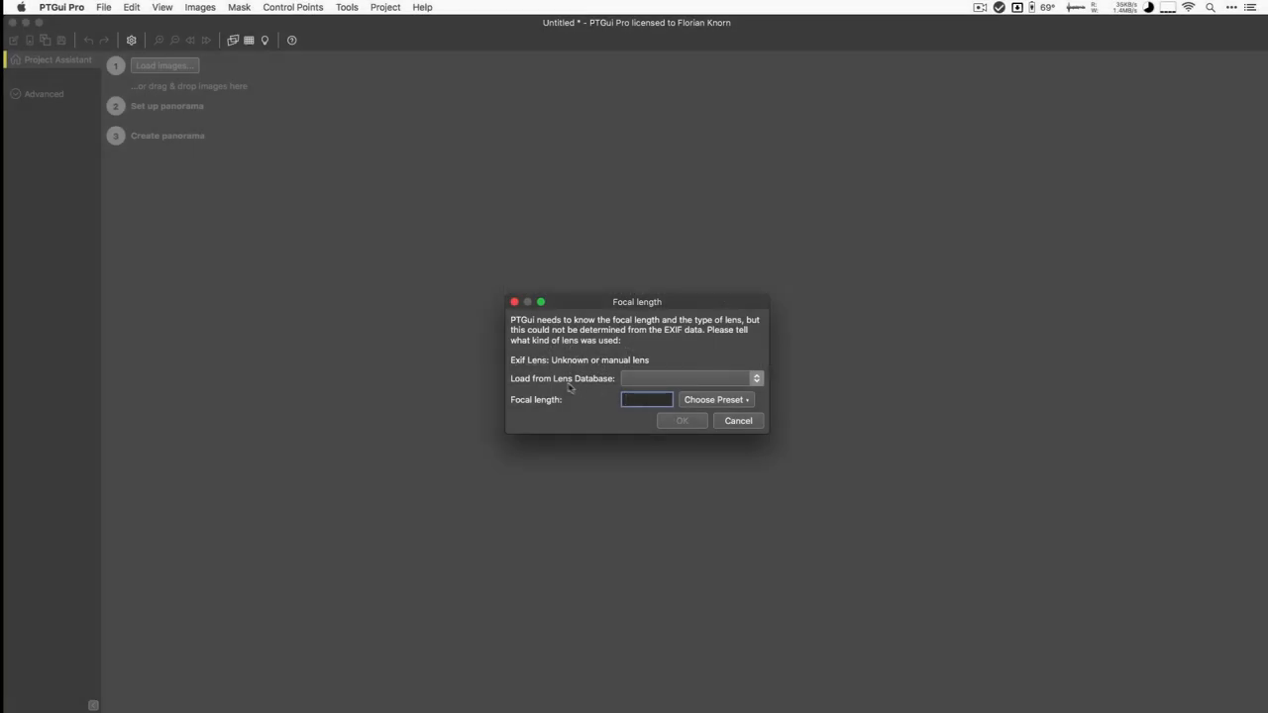
# - Cancel the Focal length prompt, leaving the new project empty
pyautogui.click(689, 379)
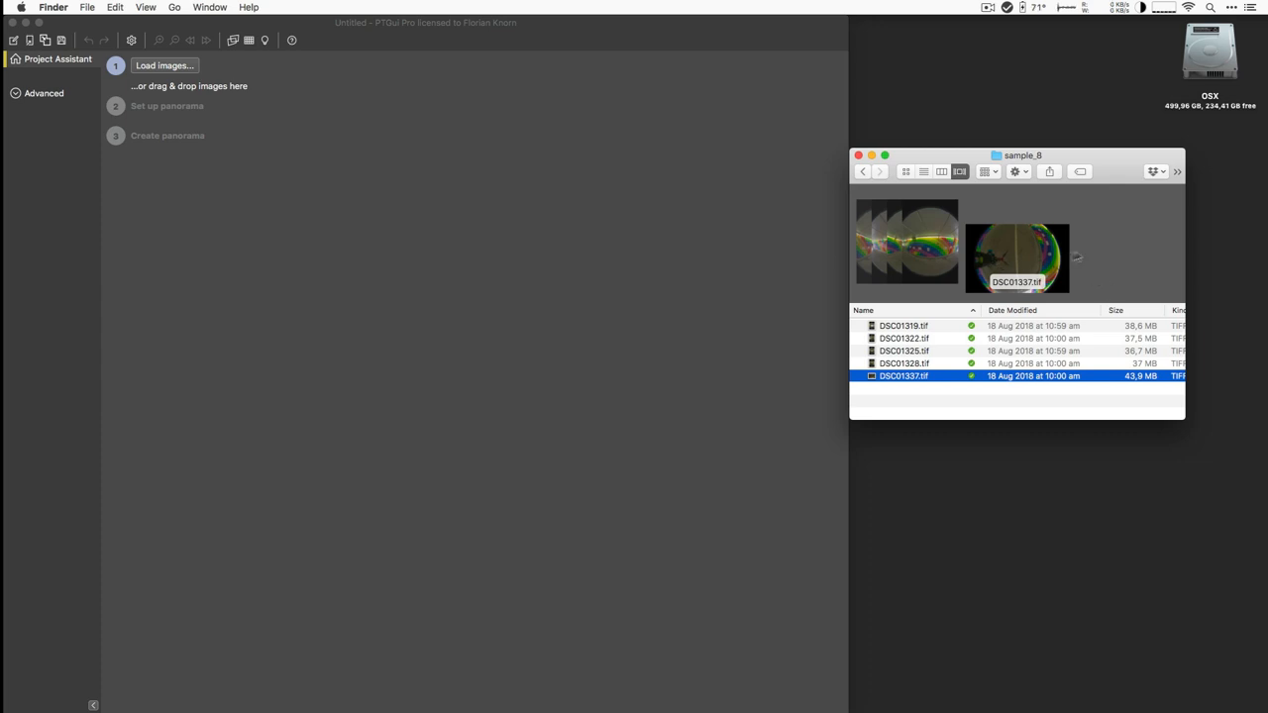
pyautogui.moveTo(1018, 253)
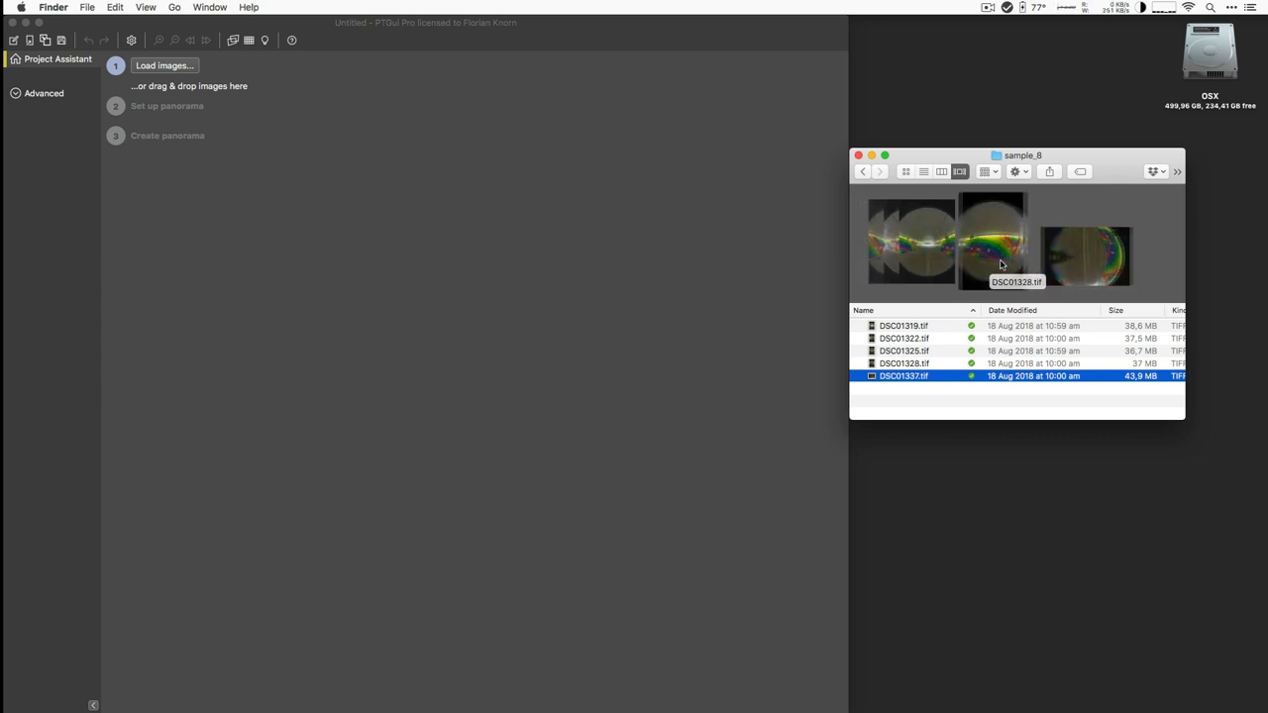
# - Preview a tunnel image and accept the detected 10.2 mm circular fisheye lens
pyautogui.click(903, 325)
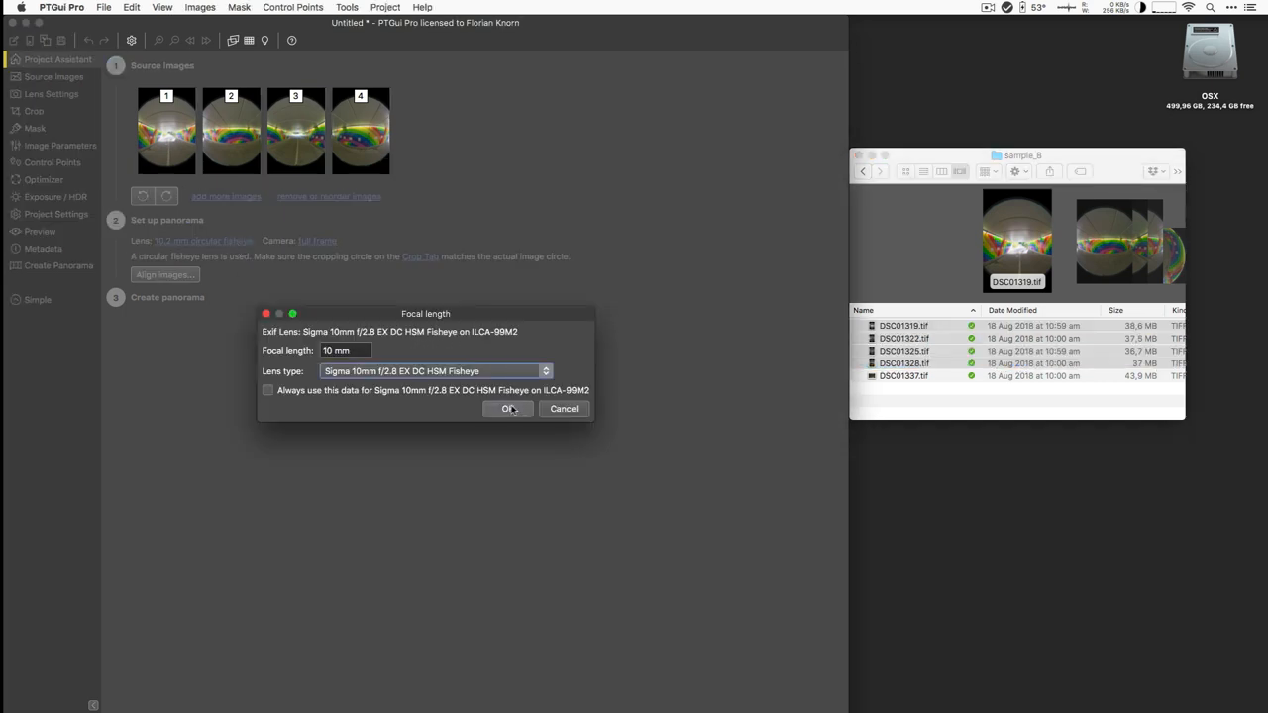
pyautogui.click(507, 408)
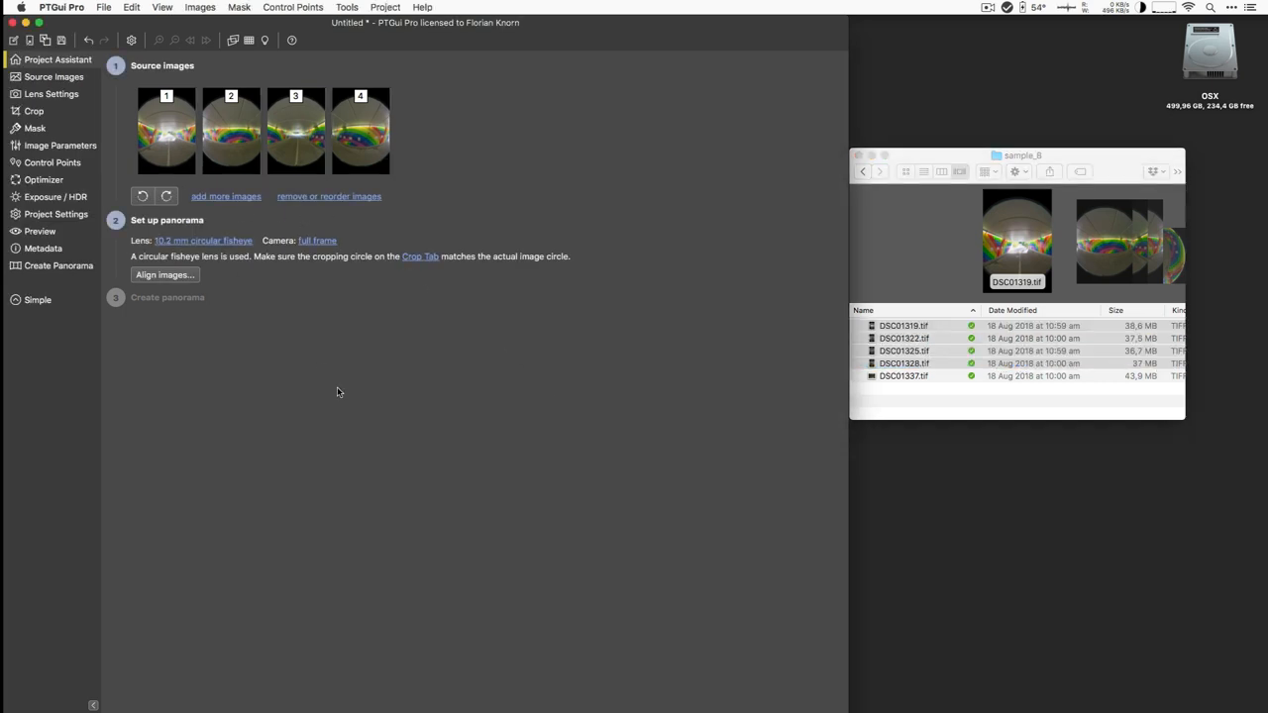
pyautogui.moveTo(63, 113)
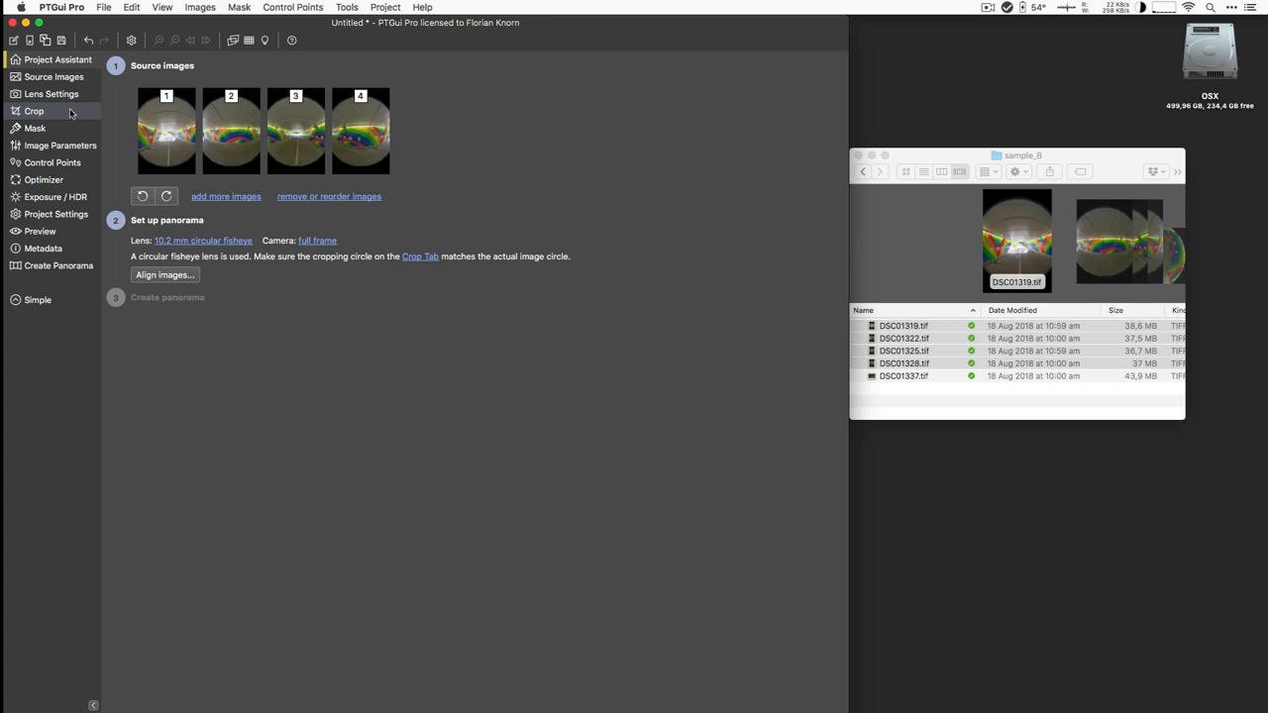
pyautogui.click(32, 111)
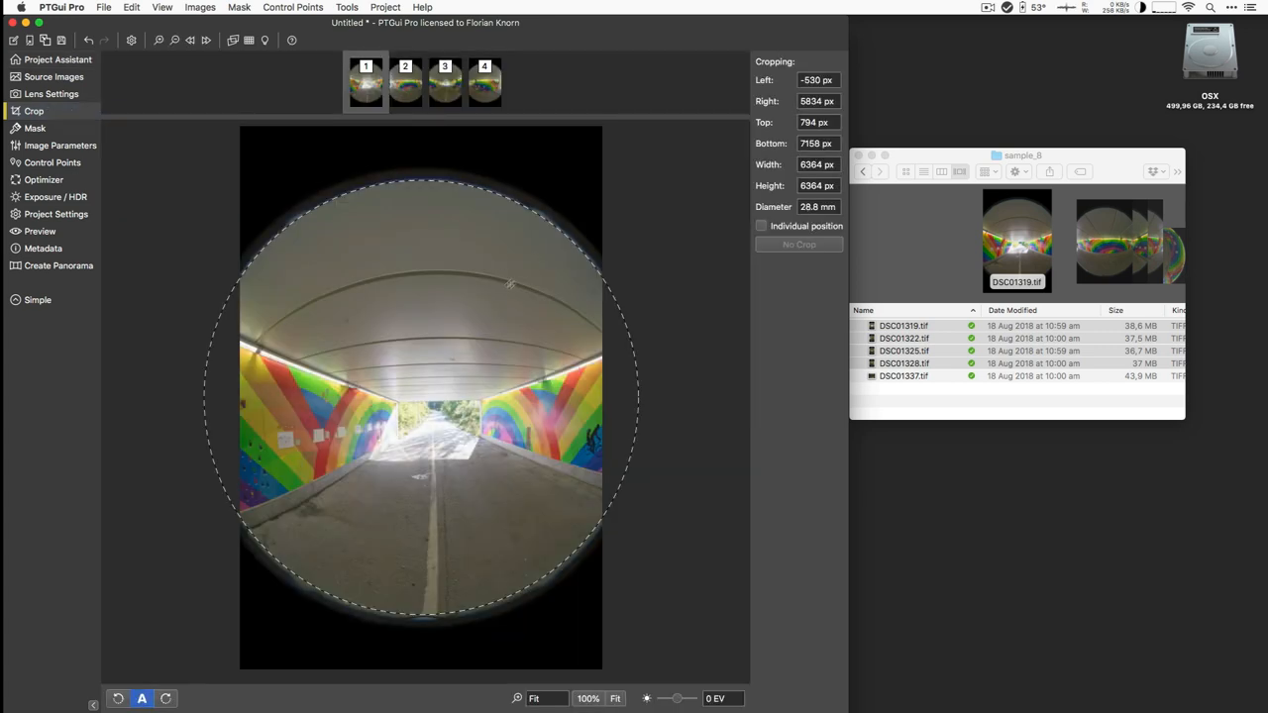
pyautogui.moveTo(543, 170)
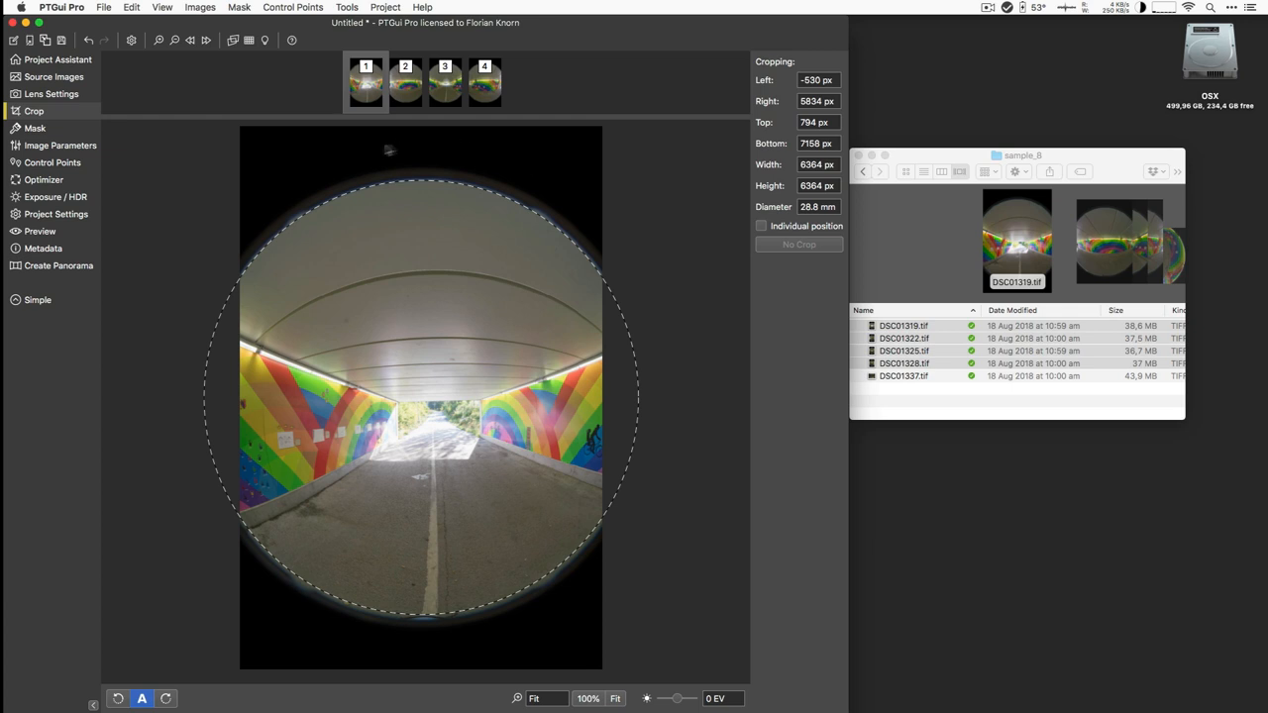
pyautogui.moveTo(256, 99)
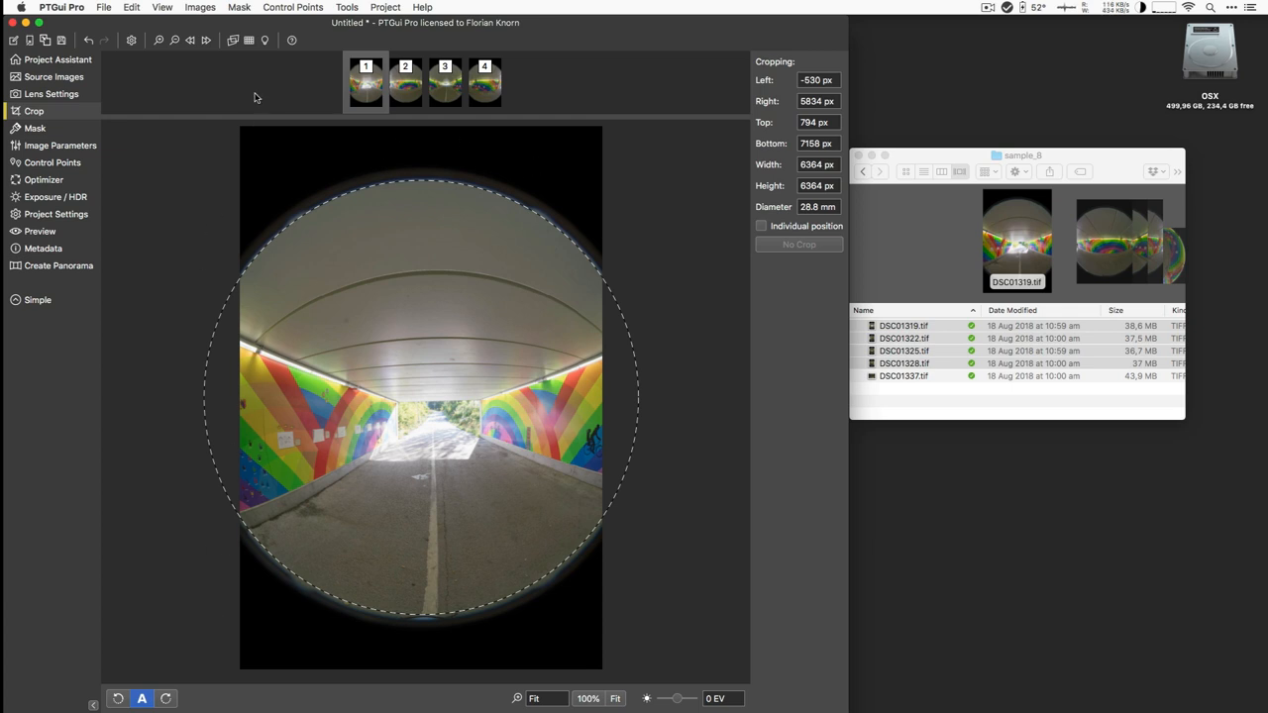
pyautogui.moveTo(551, 194)
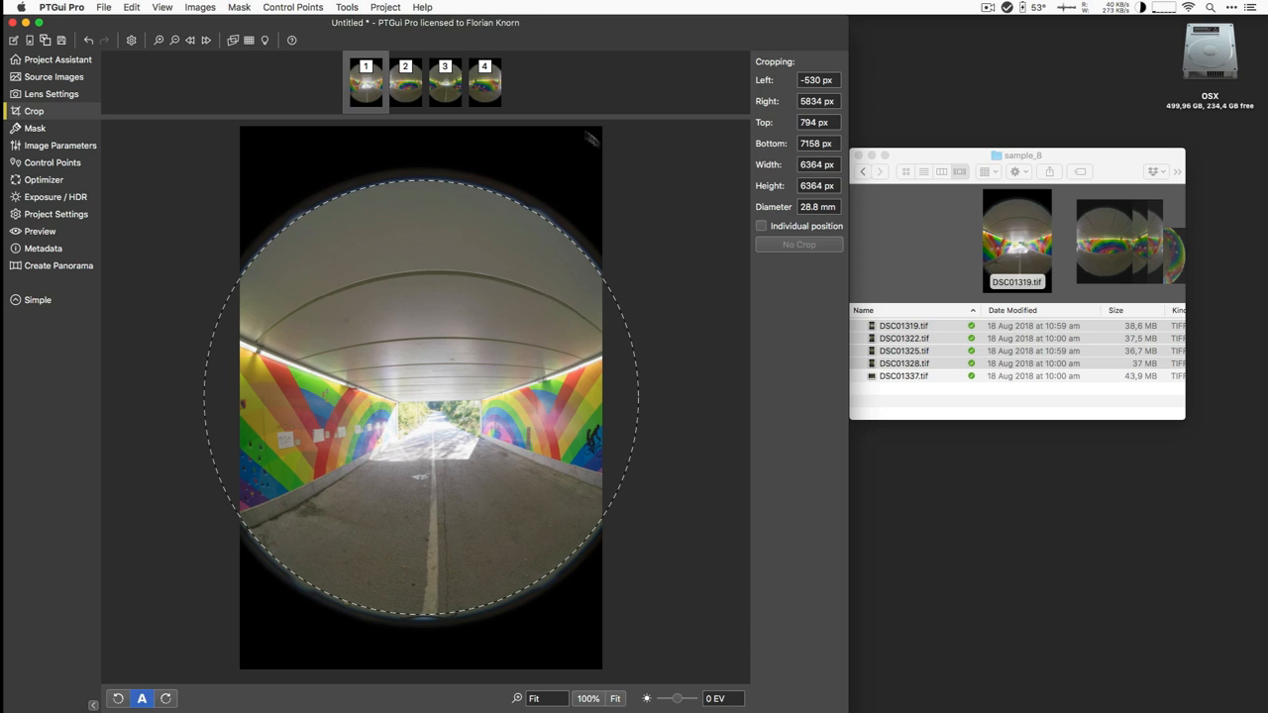
pyautogui.moveTo(368, 178)
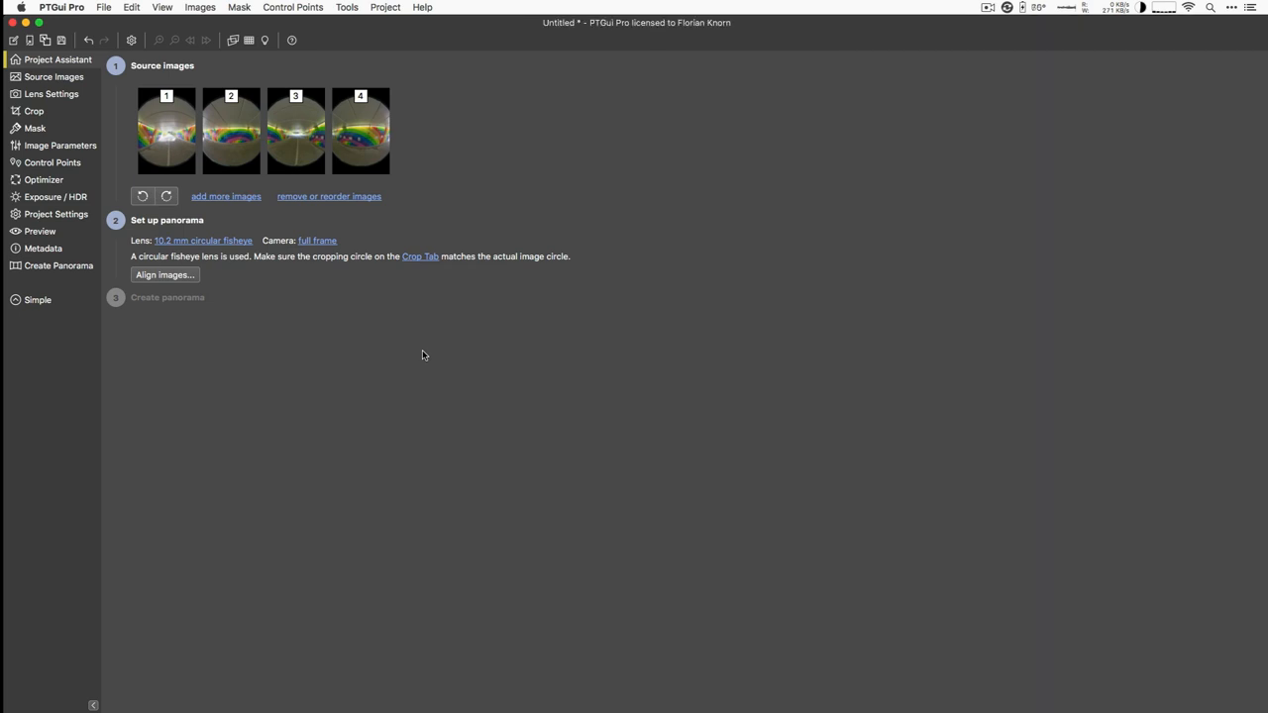
# - Align the four tunnel images and show the generated control points
pyautogui.click(285, 8)
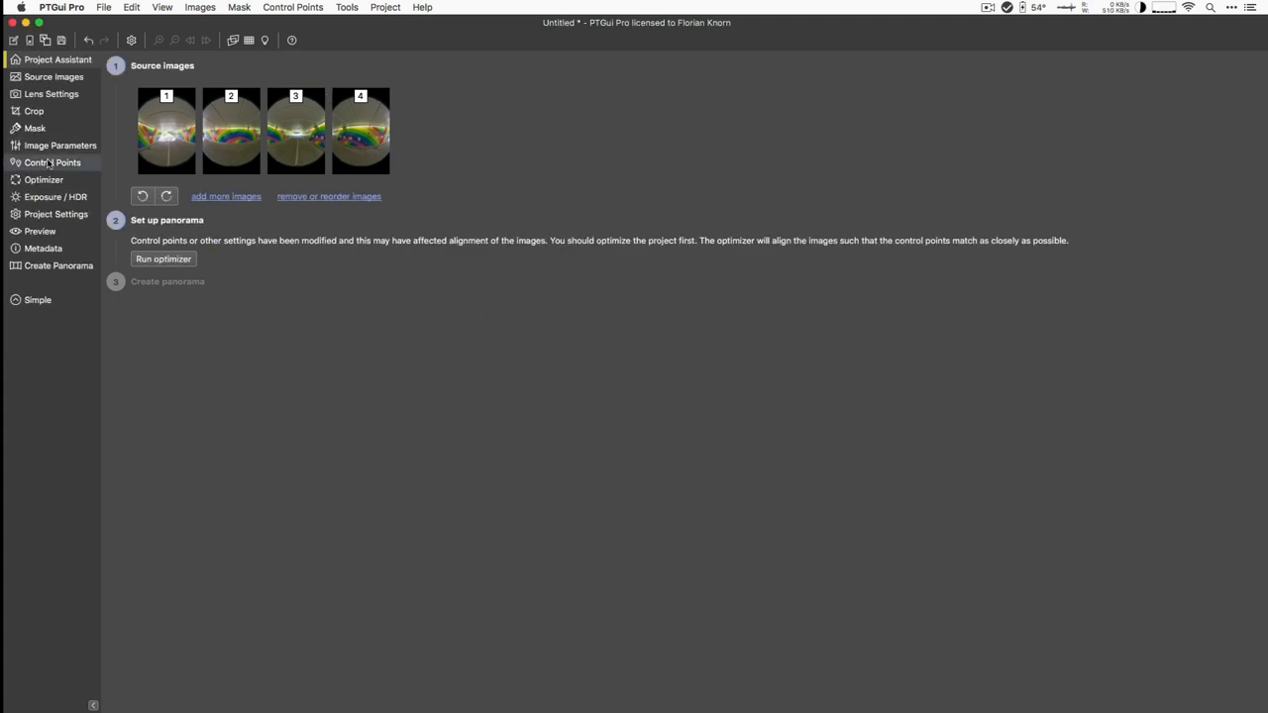
pyautogui.click(52, 162)
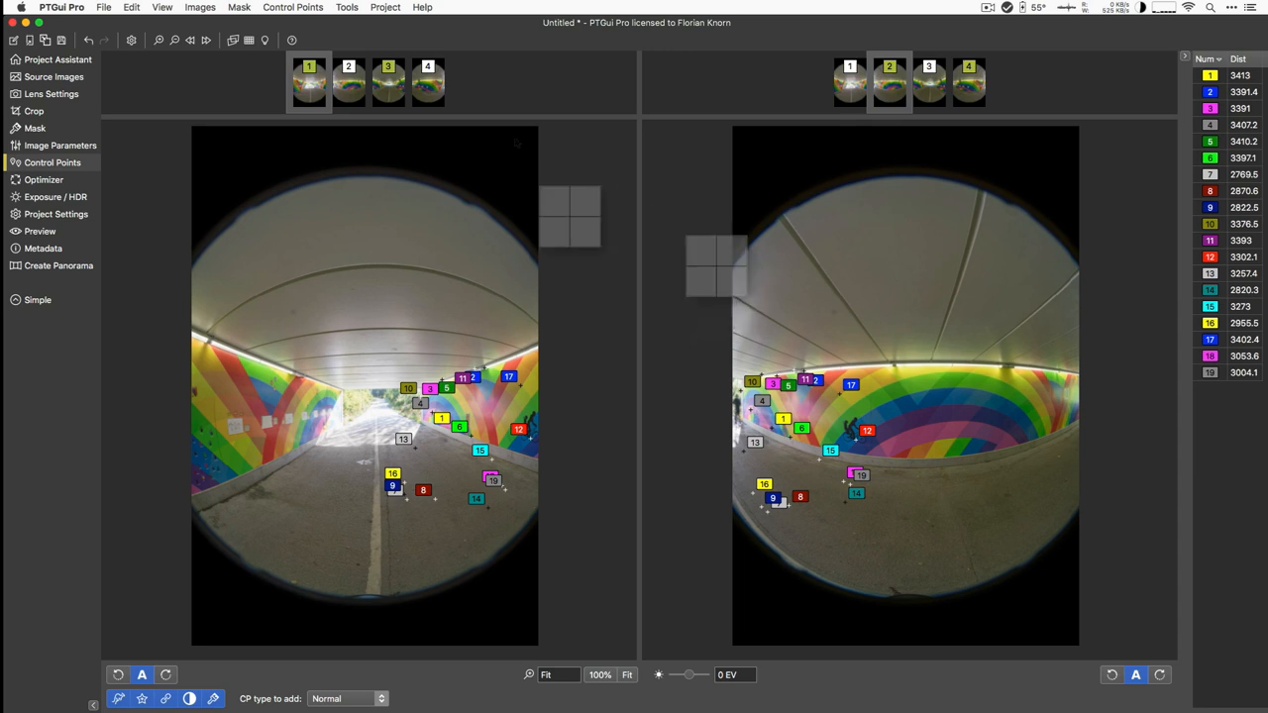
# - Compare image 1 against images 4, 3 and 2 in turn
pyautogui.click(966, 81)
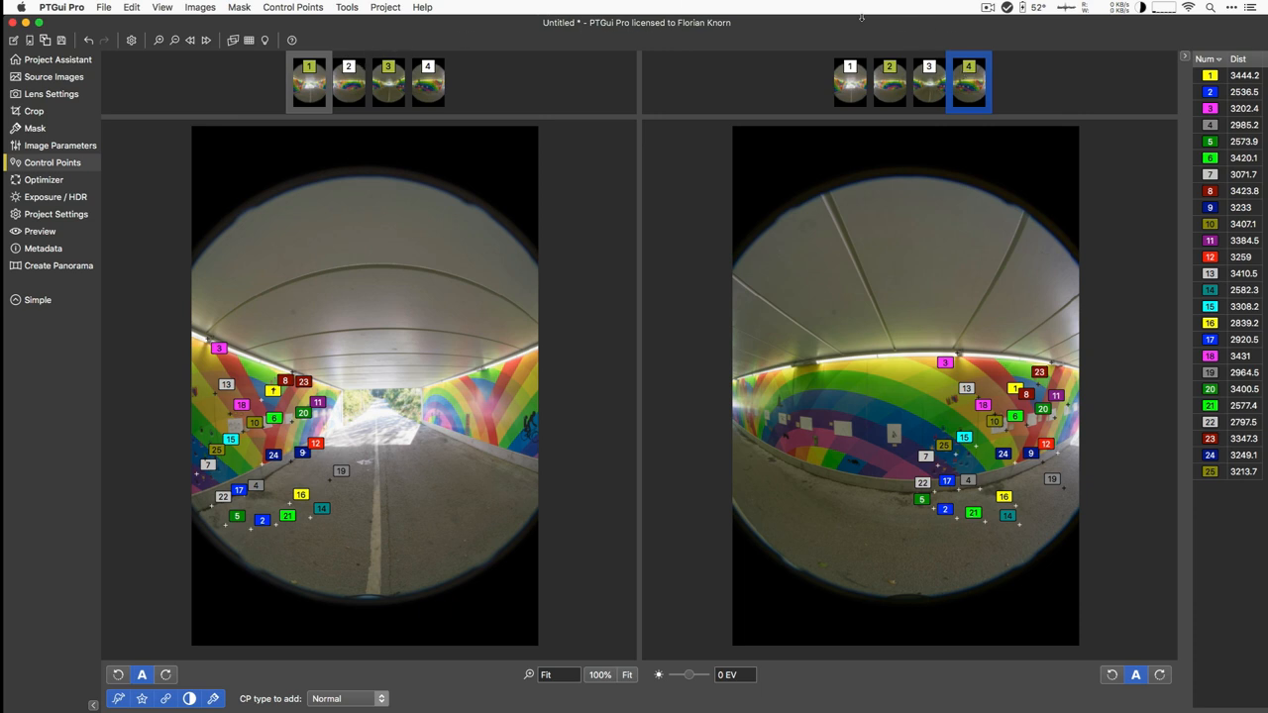
pyautogui.click(927, 81)
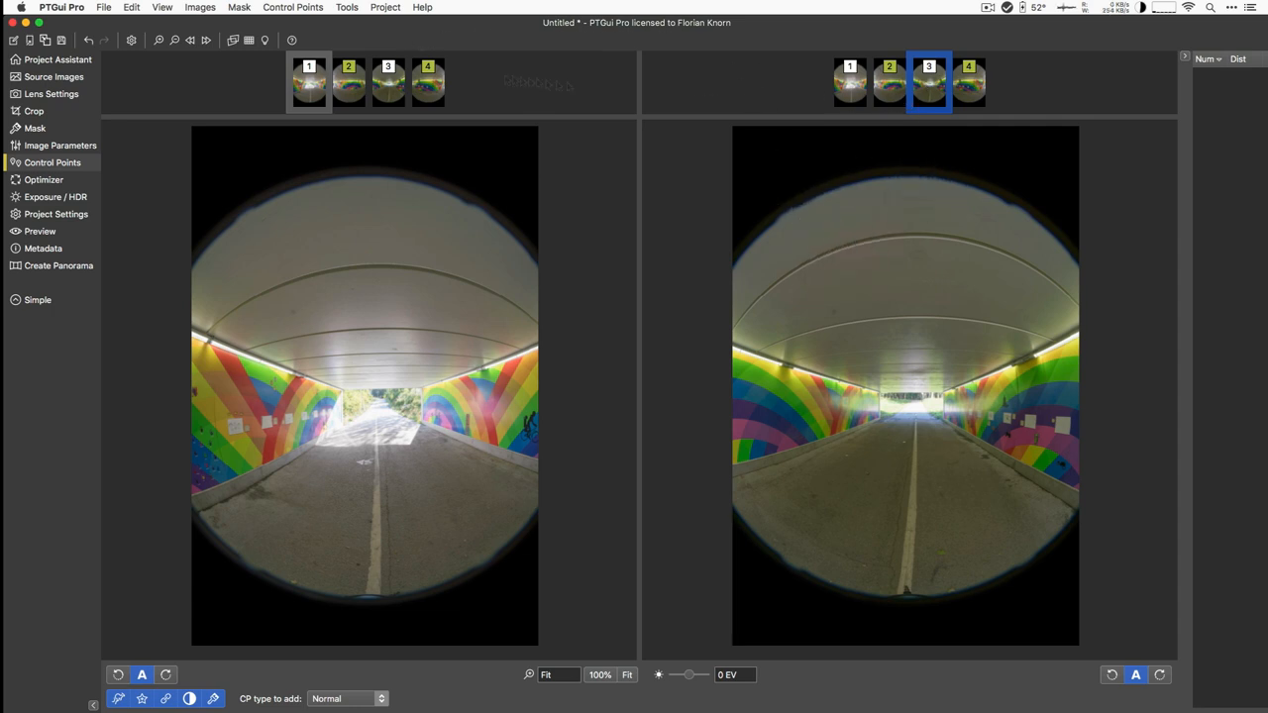
pyautogui.click(887, 81)
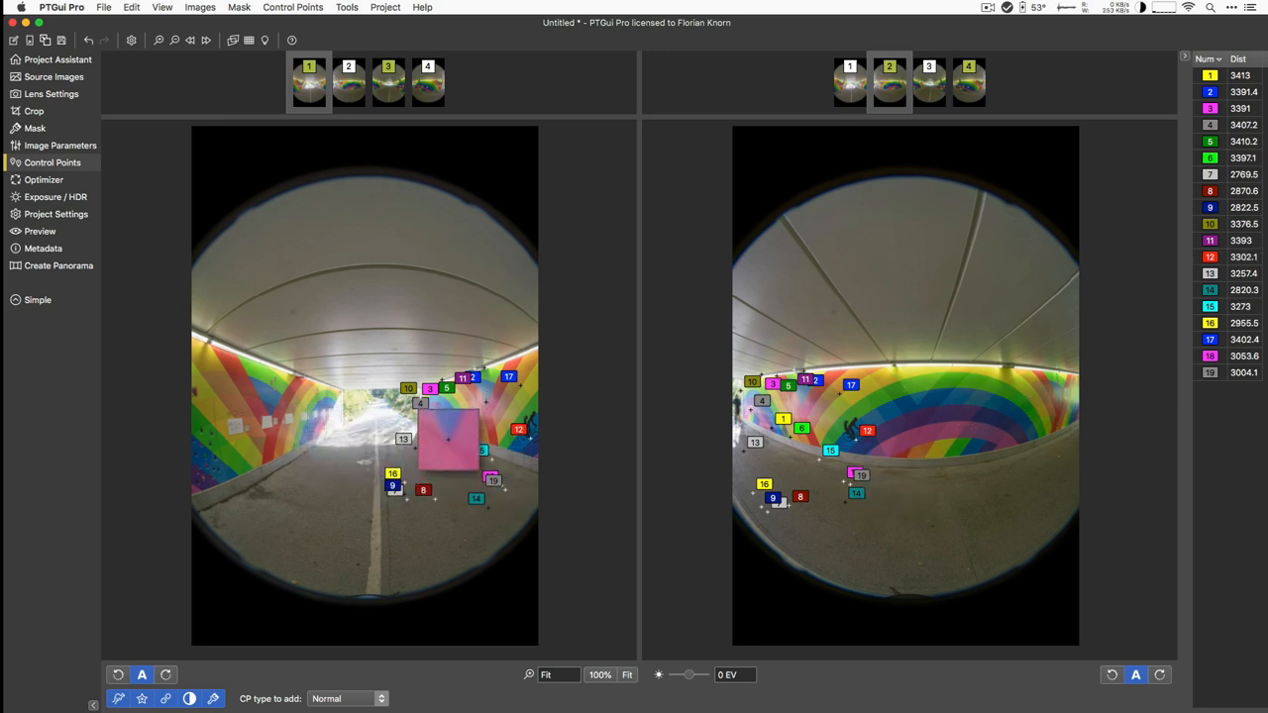
# - Show the control points table sorted by distance, largest first
pyautogui.click(802, 408)
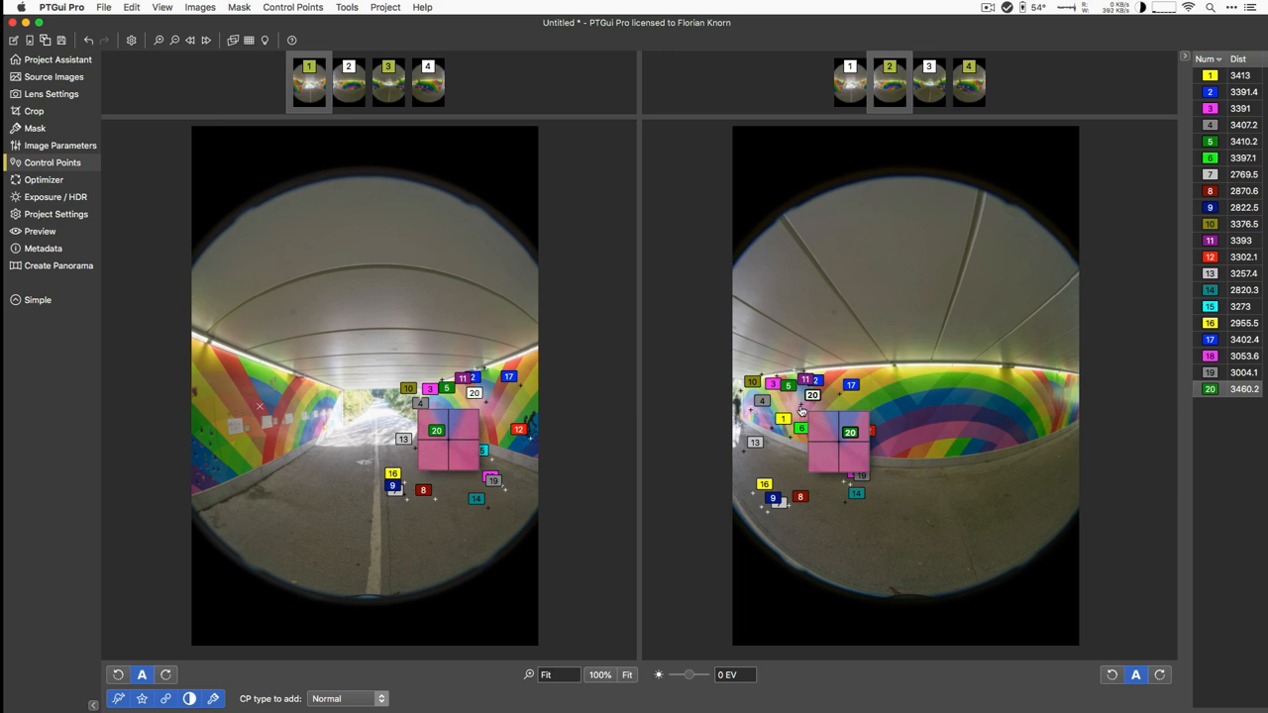
pyautogui.moveTo(810, 404)
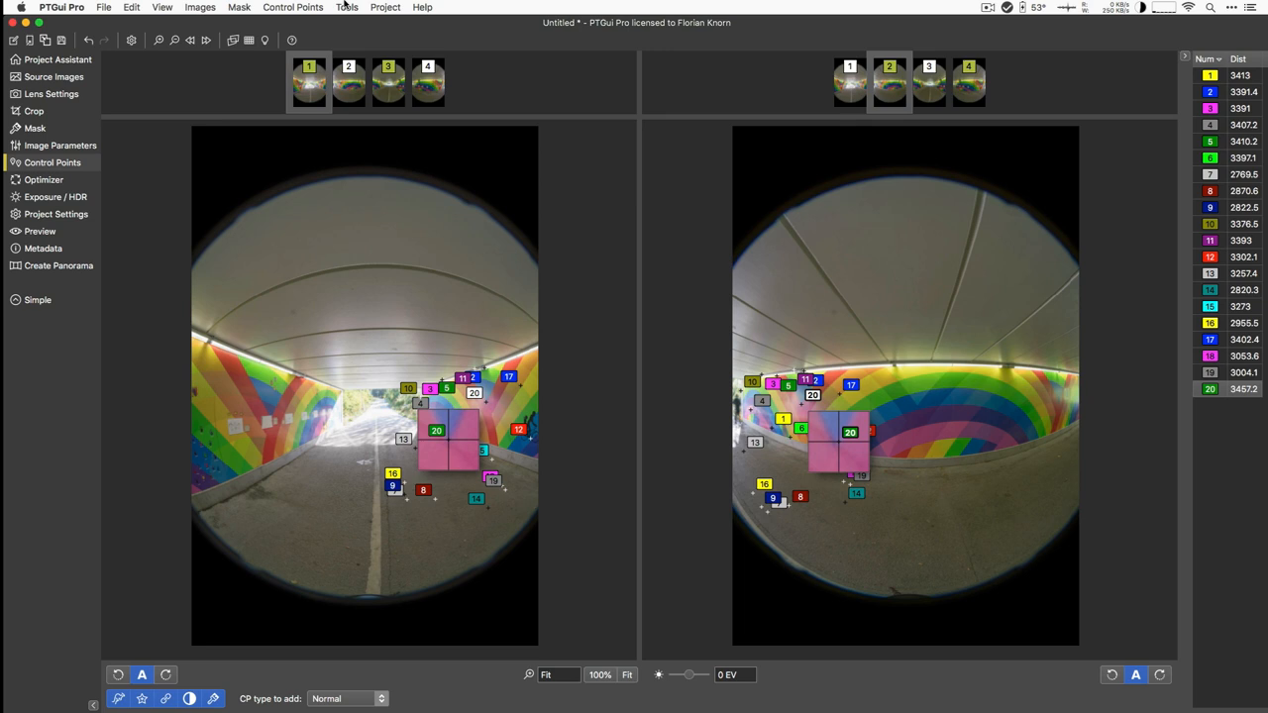
pyautogui.click(347, 8)
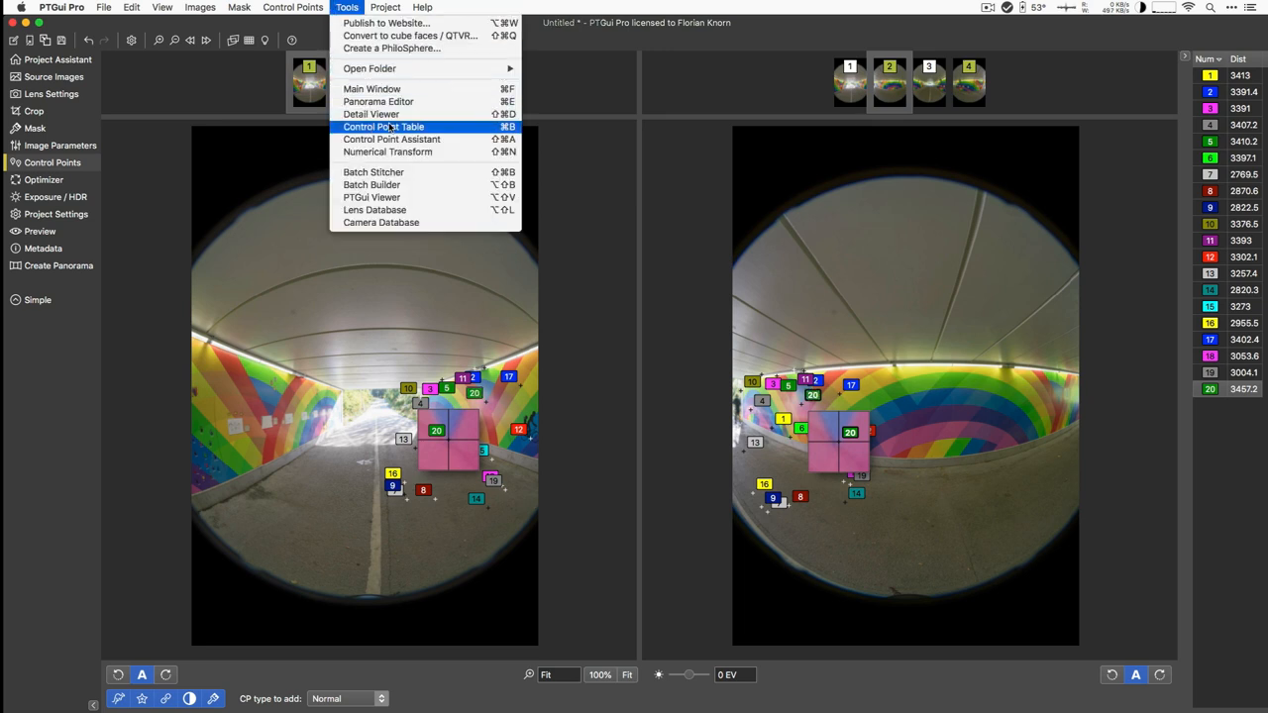
pyautogui.click(388, 126)
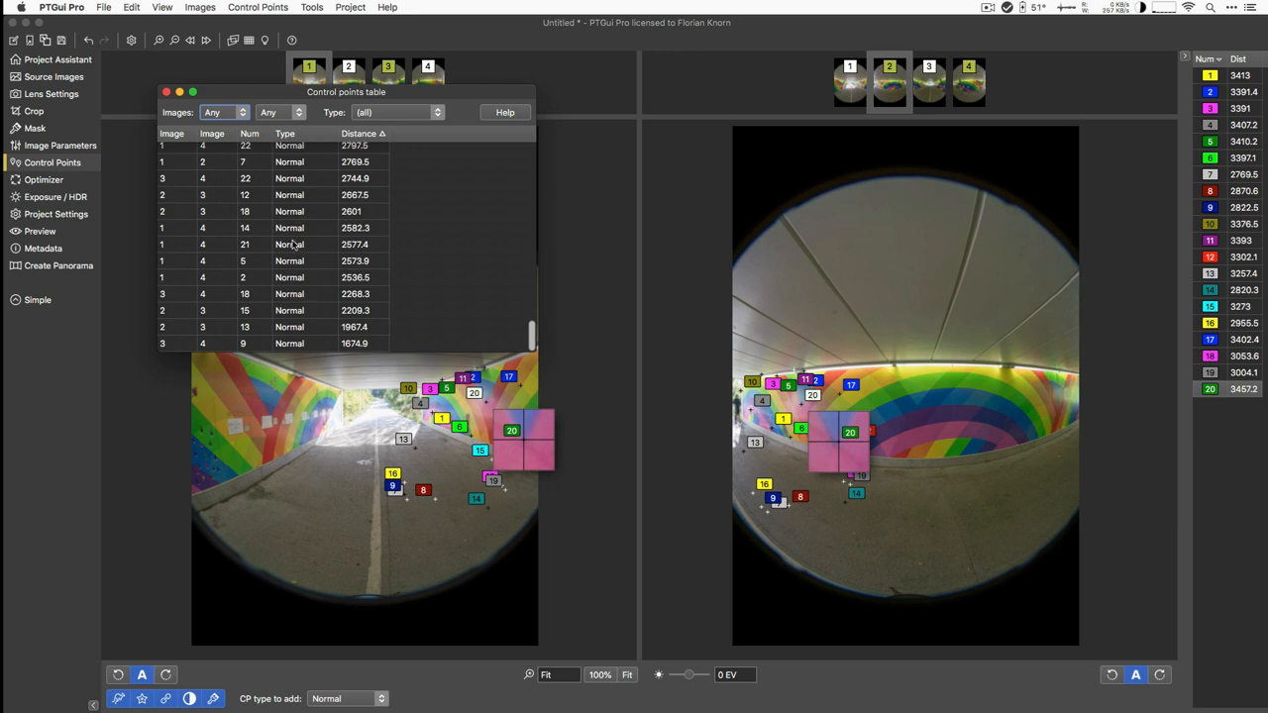
pyautogui.moveTo(361, 271)
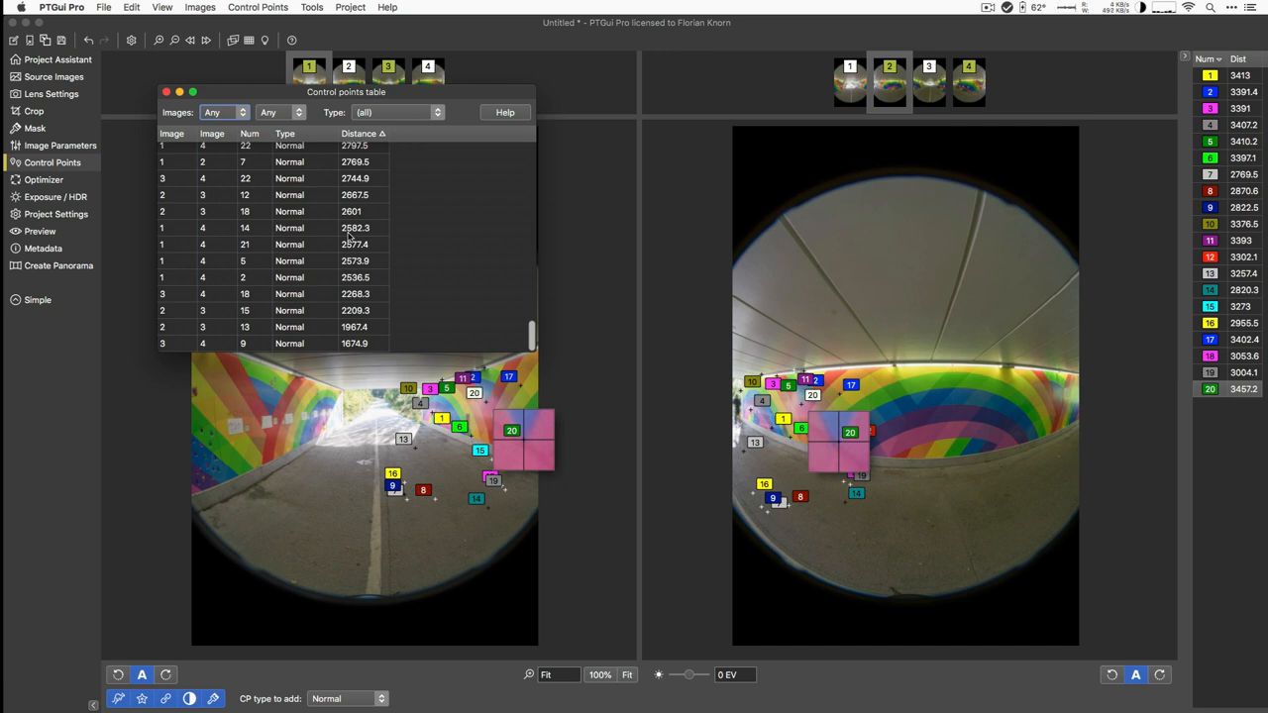
pyautogui.click(360, 132)
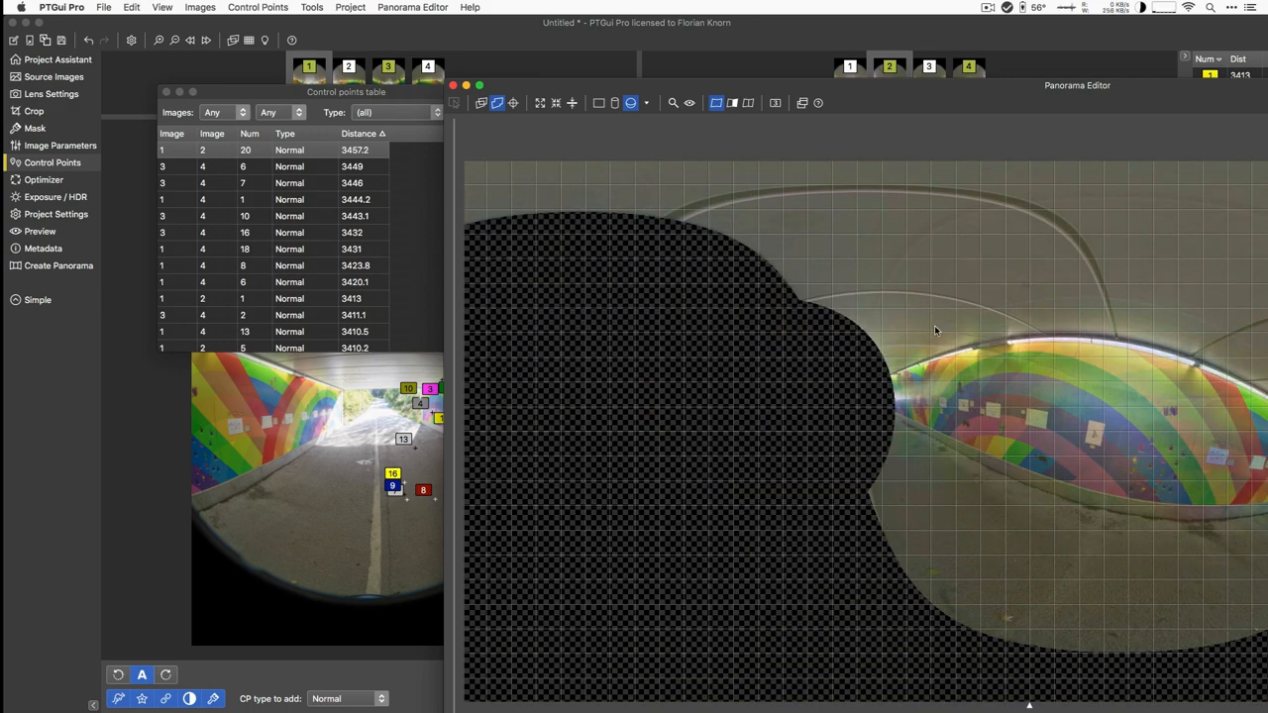
# - Run Project > Optimize and accept the results, aligning the tunnel panorama
pyautogui.click(349, 8)
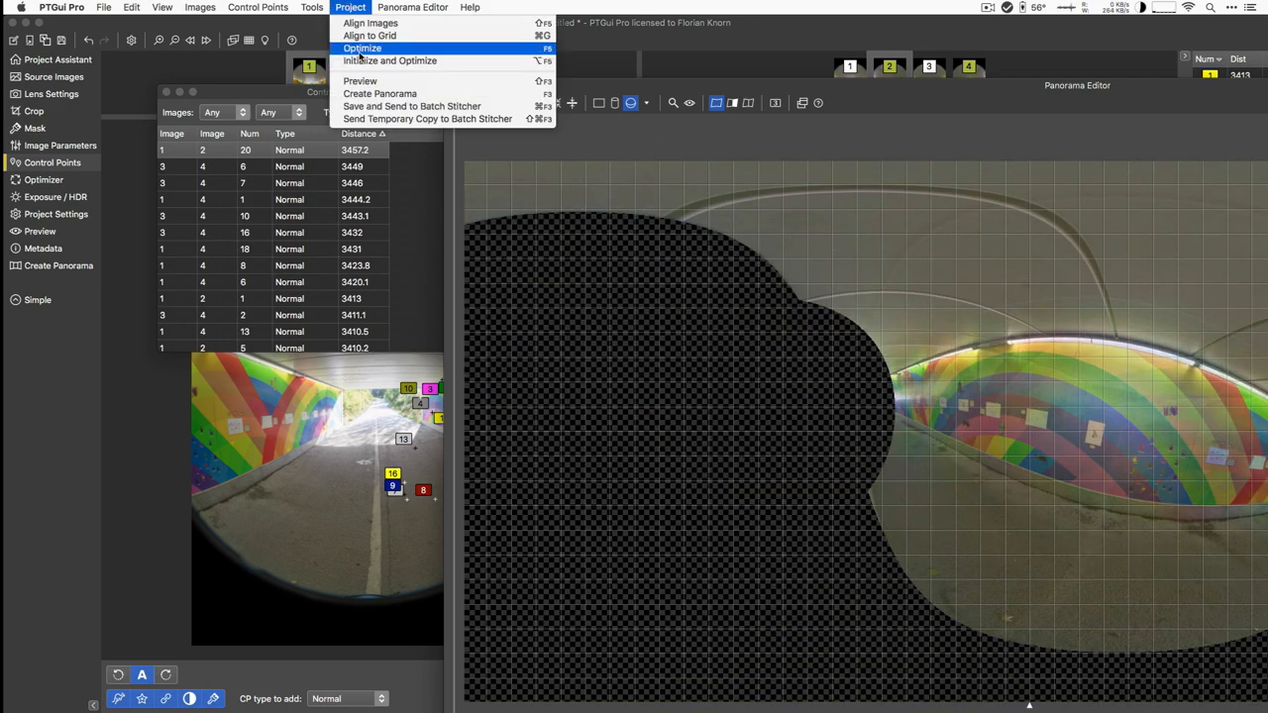
pyautogui.click(362, 48)
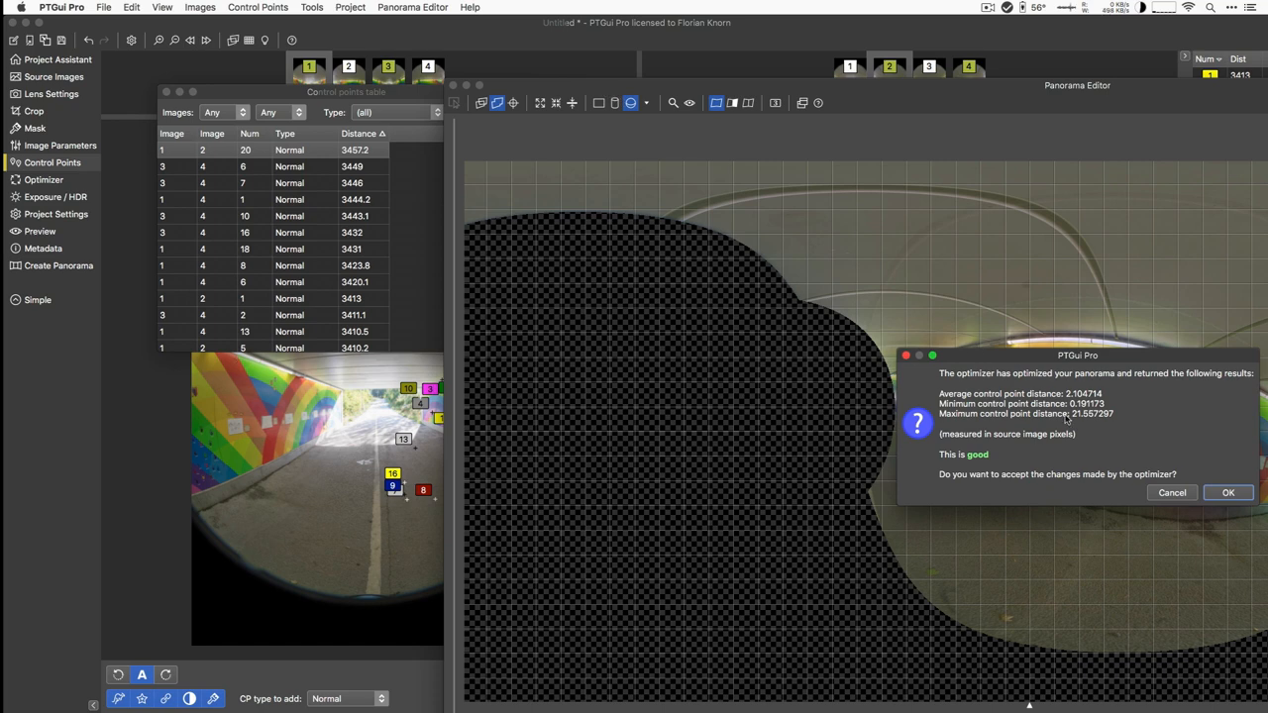
pyautogui.moveTo(980, 484)
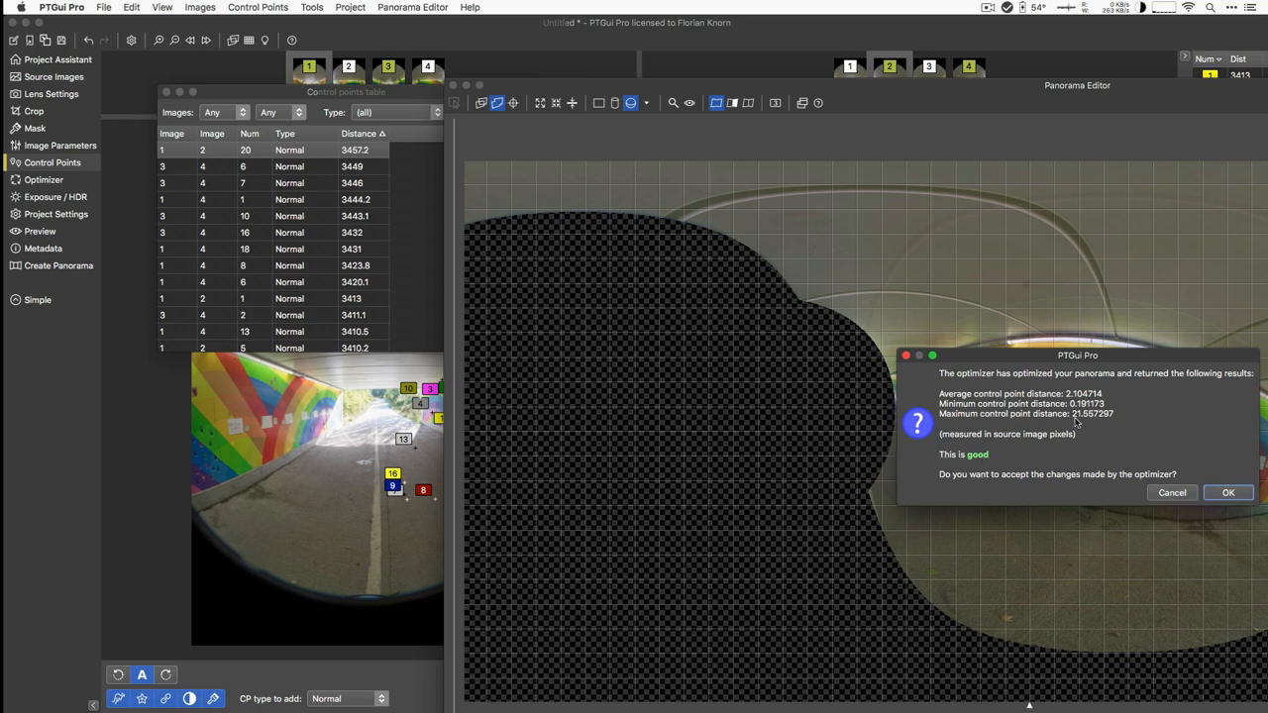
pyautogui.click(1228, 491)
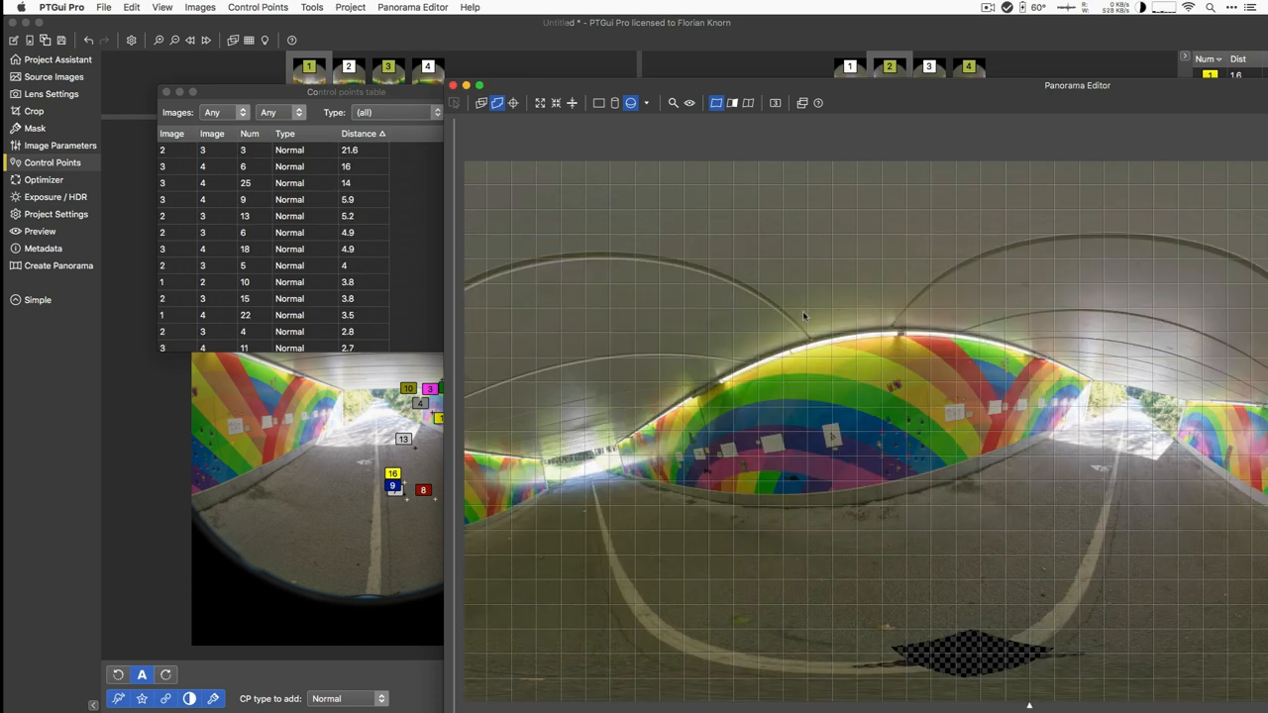
pyautogui.moveTo(899, 323)
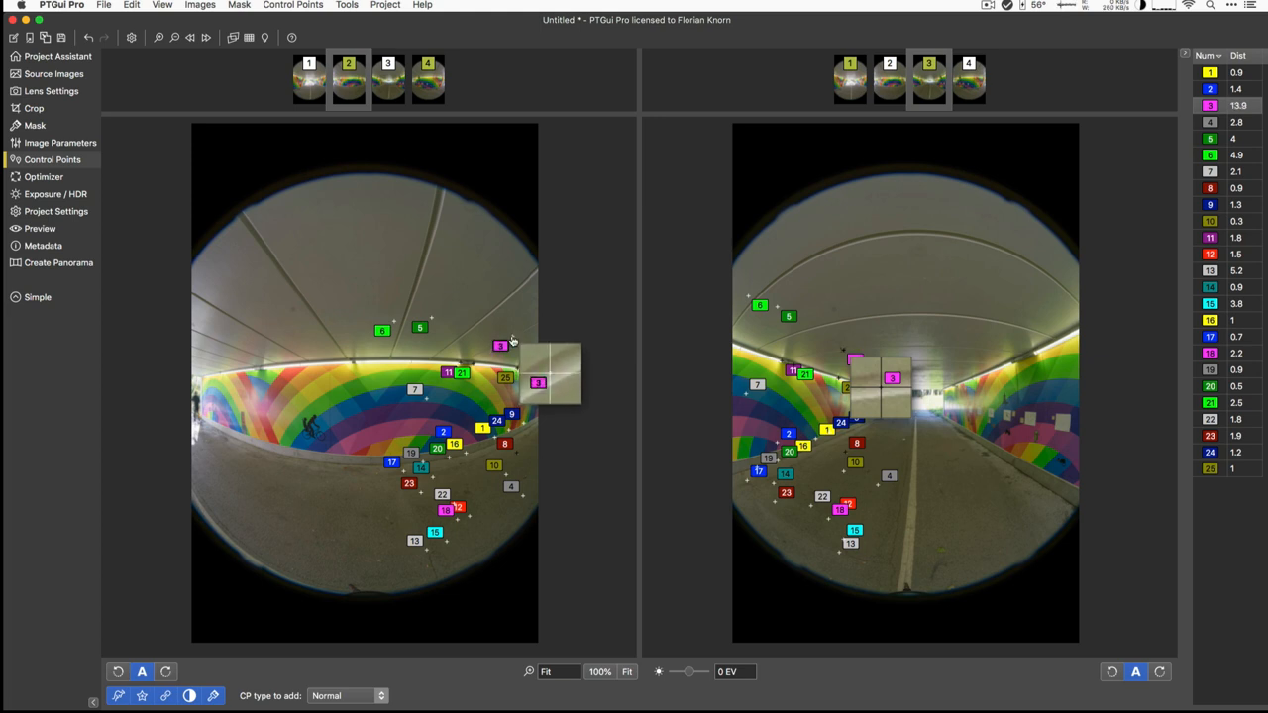
# - Undo the optimization so image 3 and 4 distances return to around 3,000 pixels
pyautogui.press('Delete')
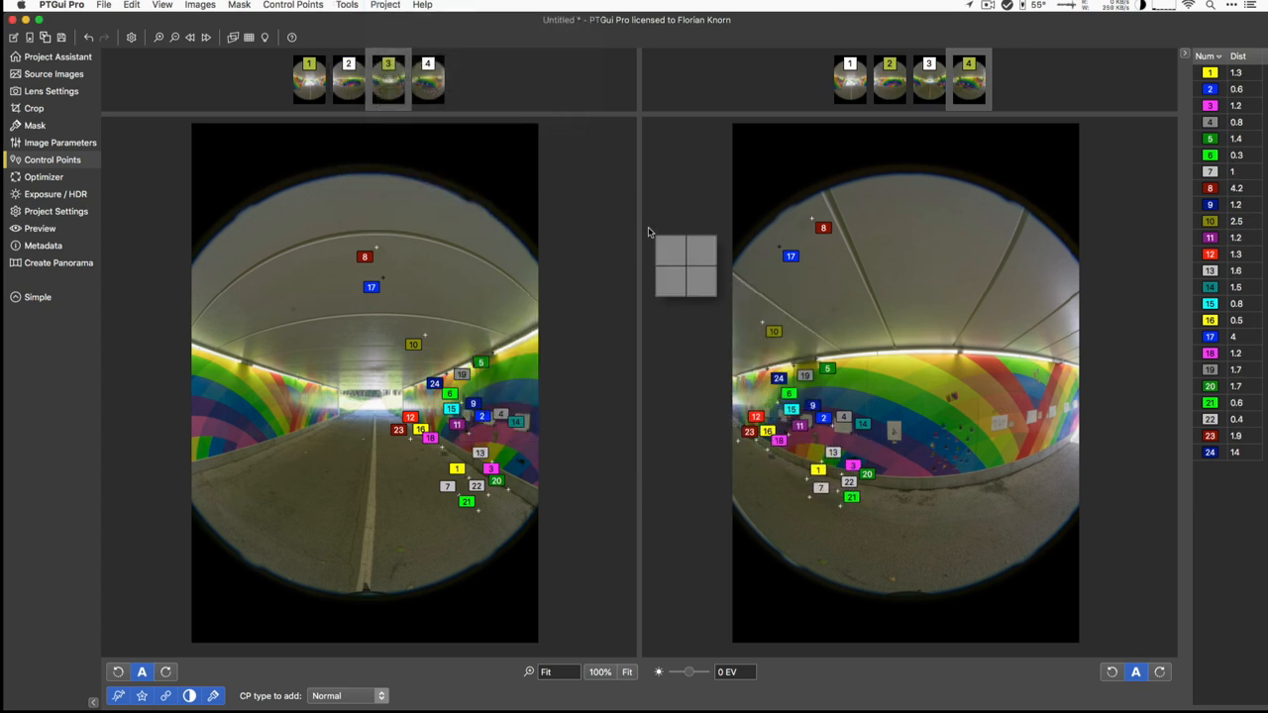
pyautogui.press('cmd+z')
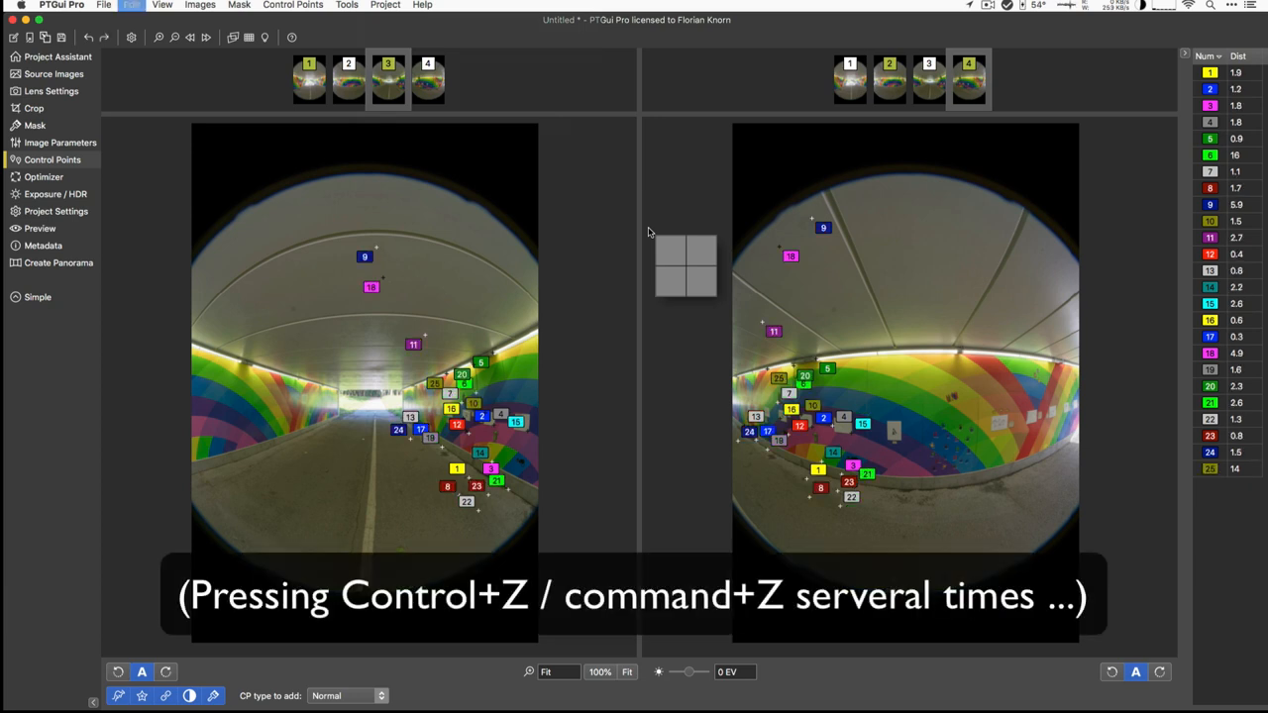
pyautogui.press('cmd+z')
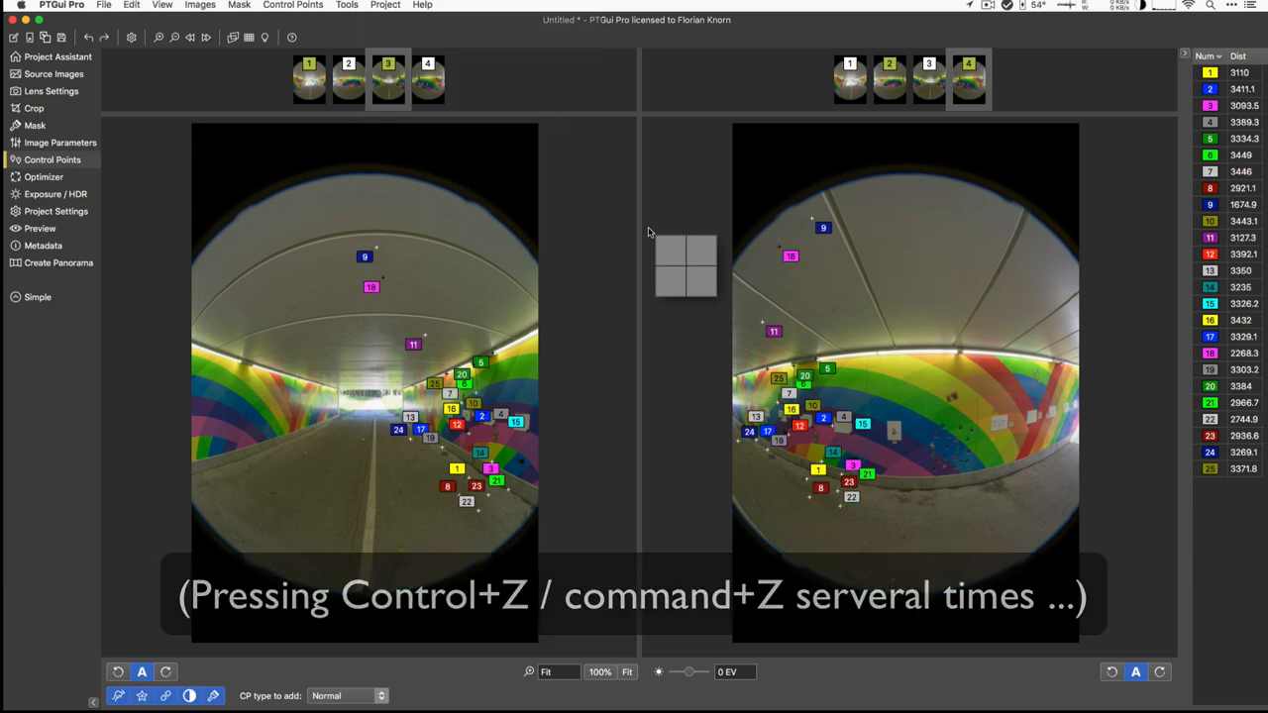
# - Delete the three worst control points and accept the re-optimization with small distances
pyautogui.click(301, 4)
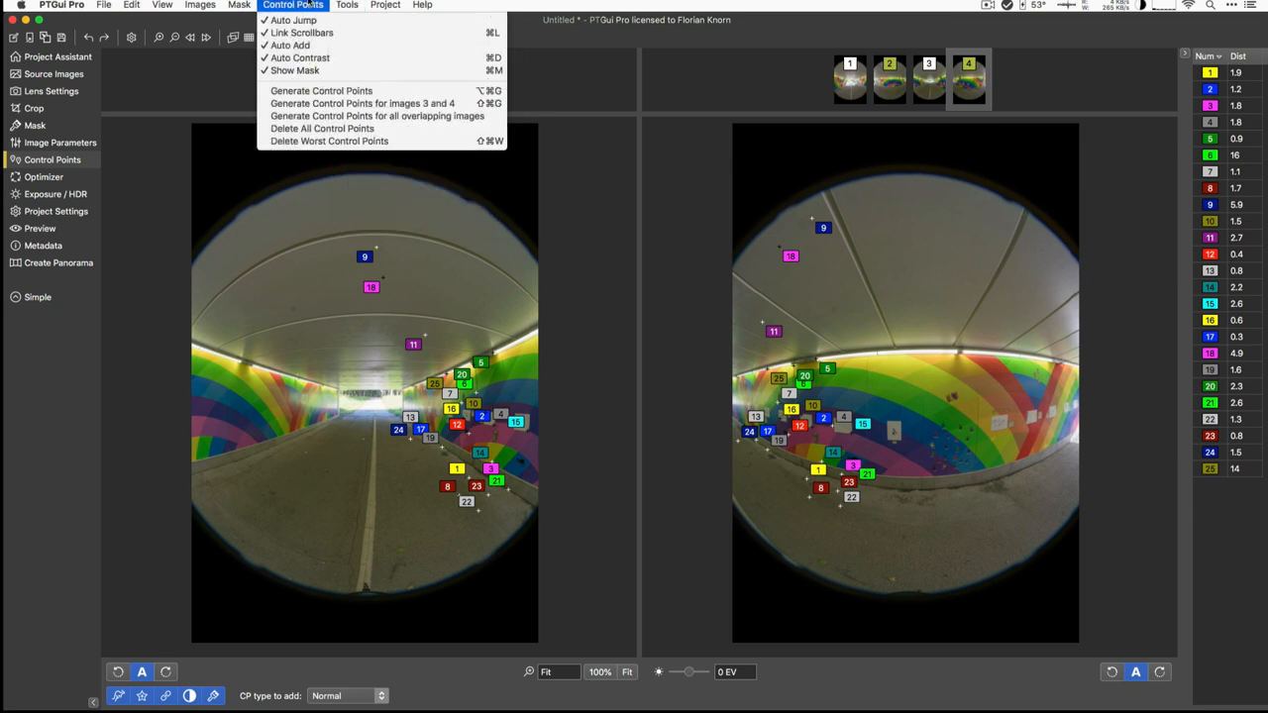
pyautogui.moveTo(329, 140)
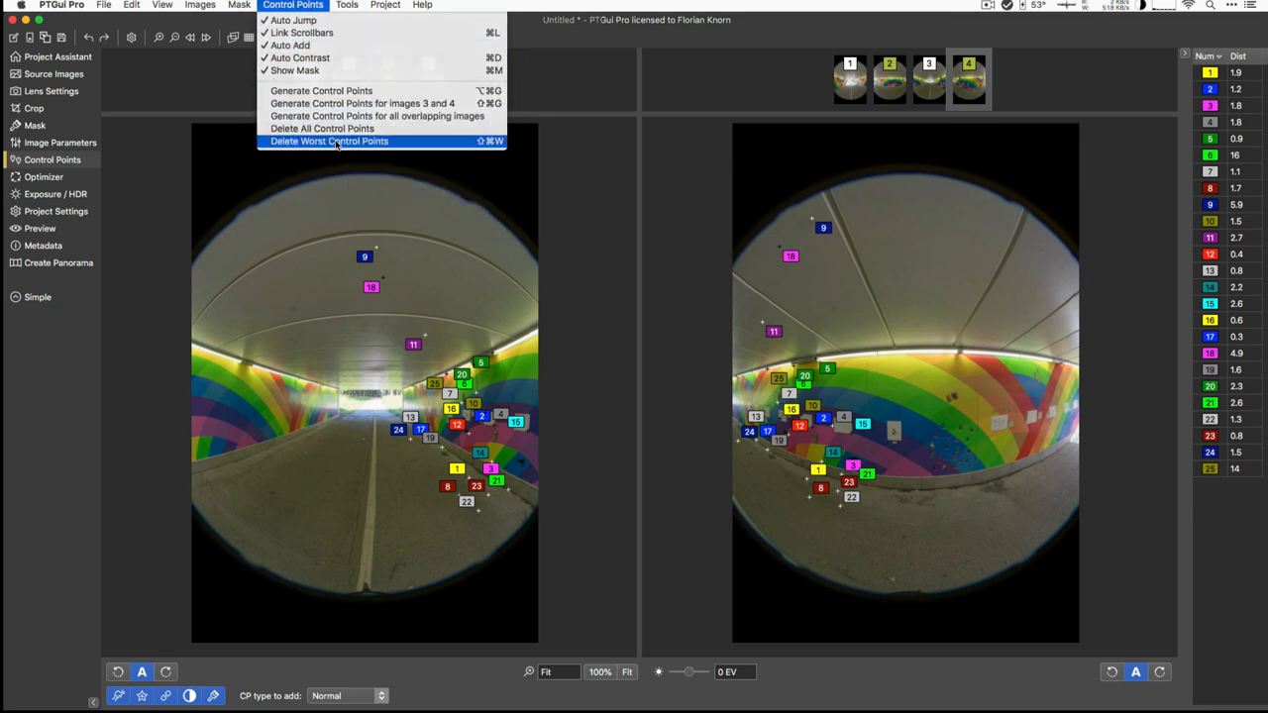
pyautogui.click(329, 141)
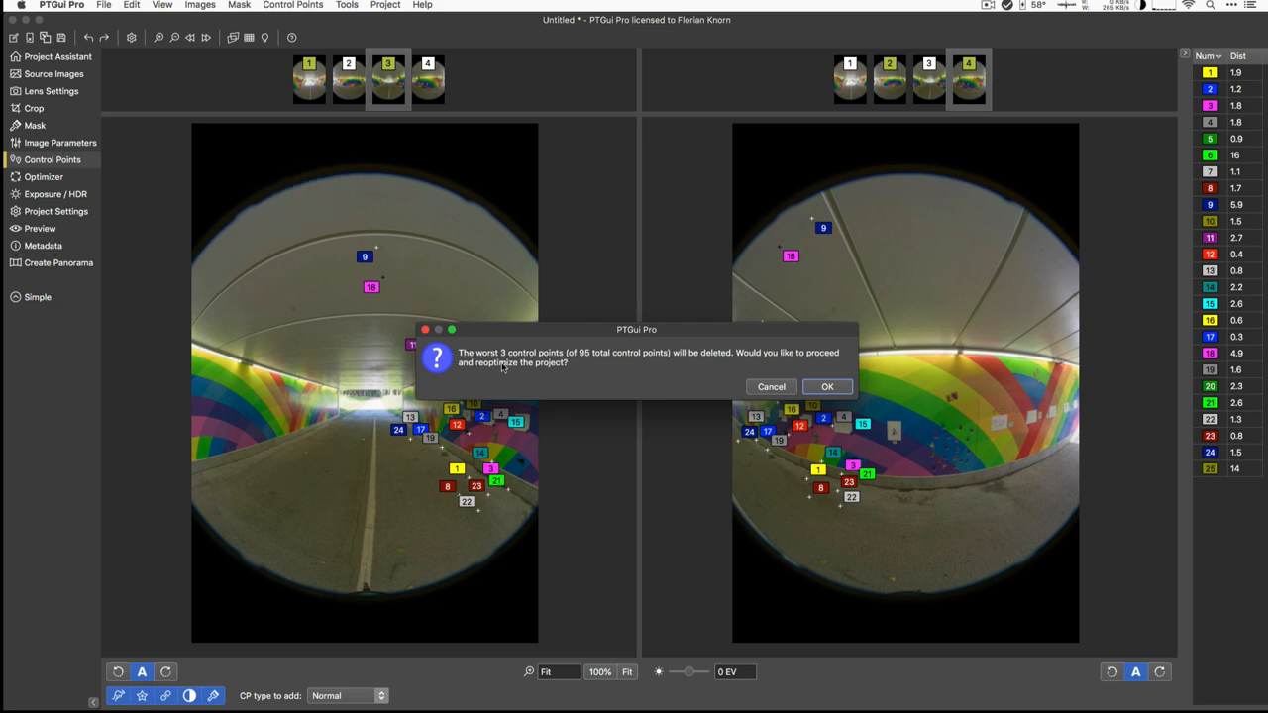
pyautogui.moveTo(753, 367)
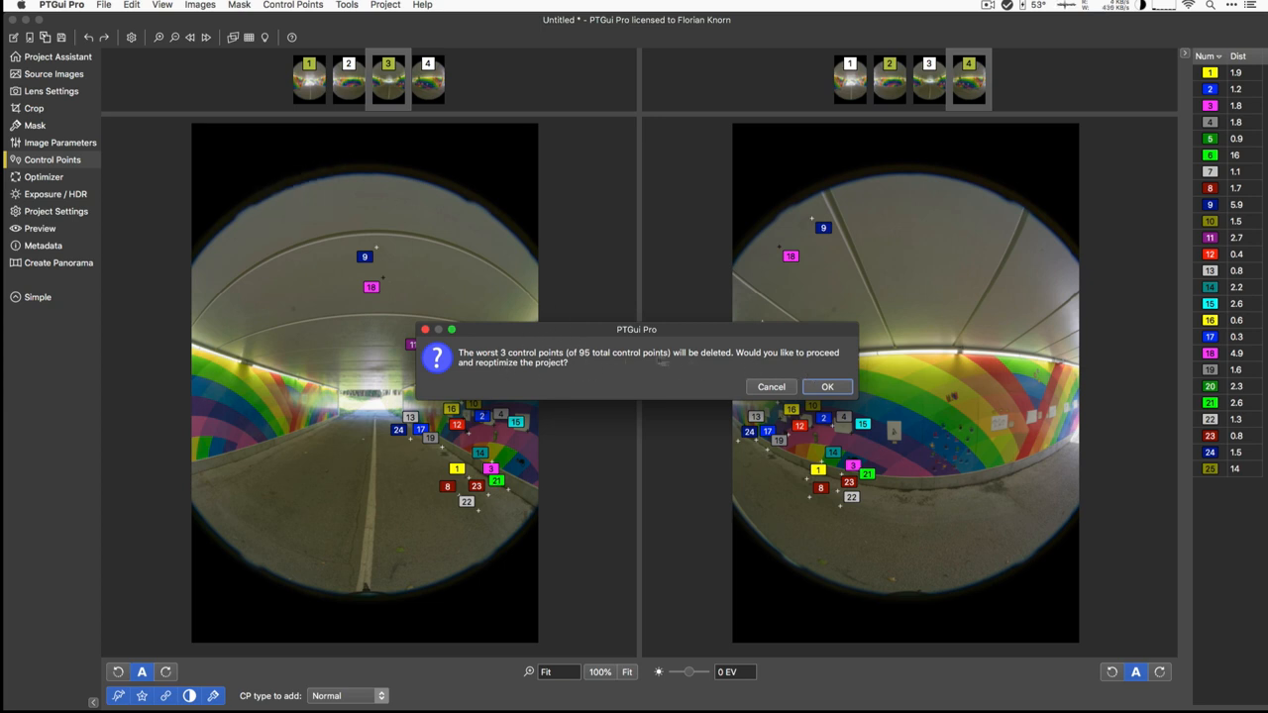
pyautogui.click(826, 386)
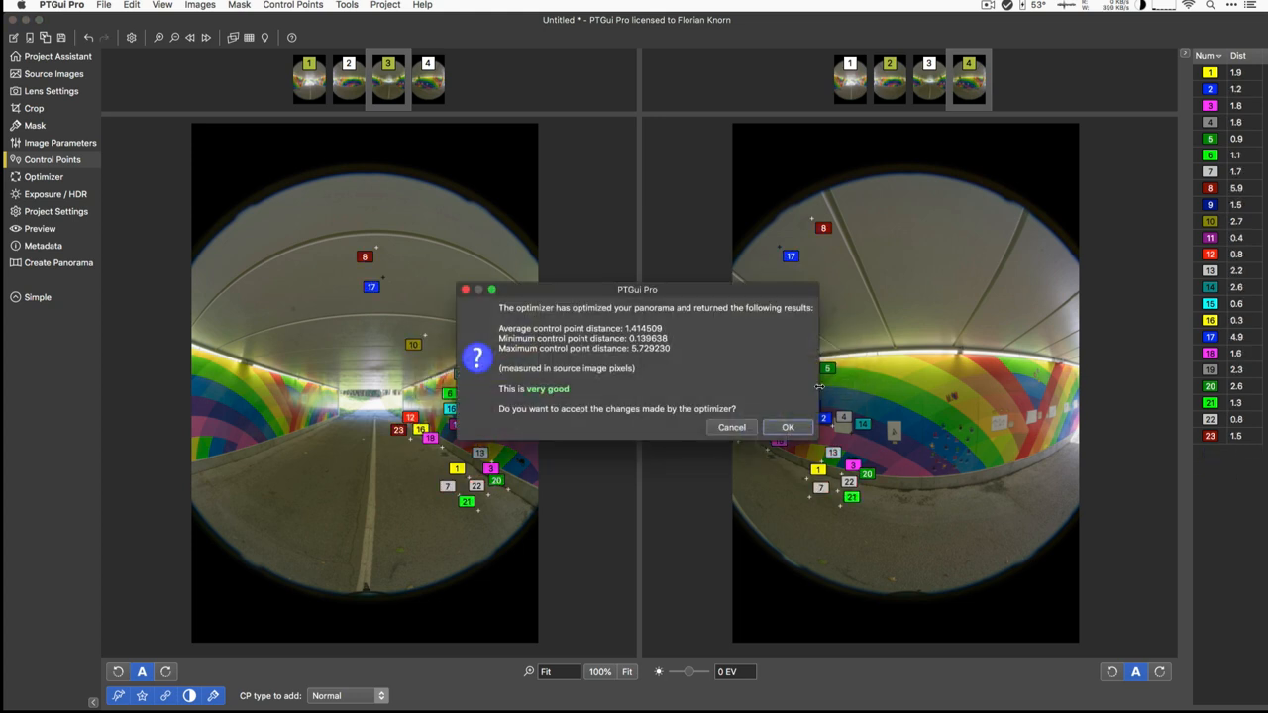
pyautogui.moveTo(820, 386)
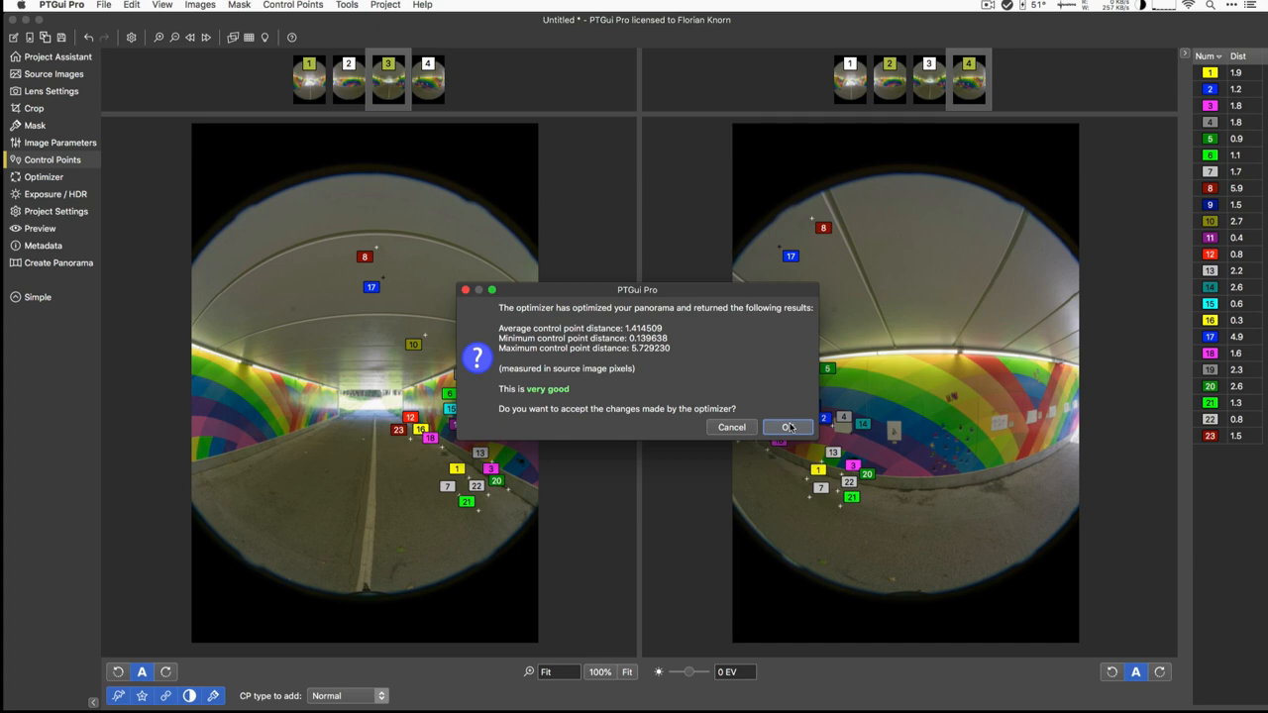
pyautogui.click(788, 426)
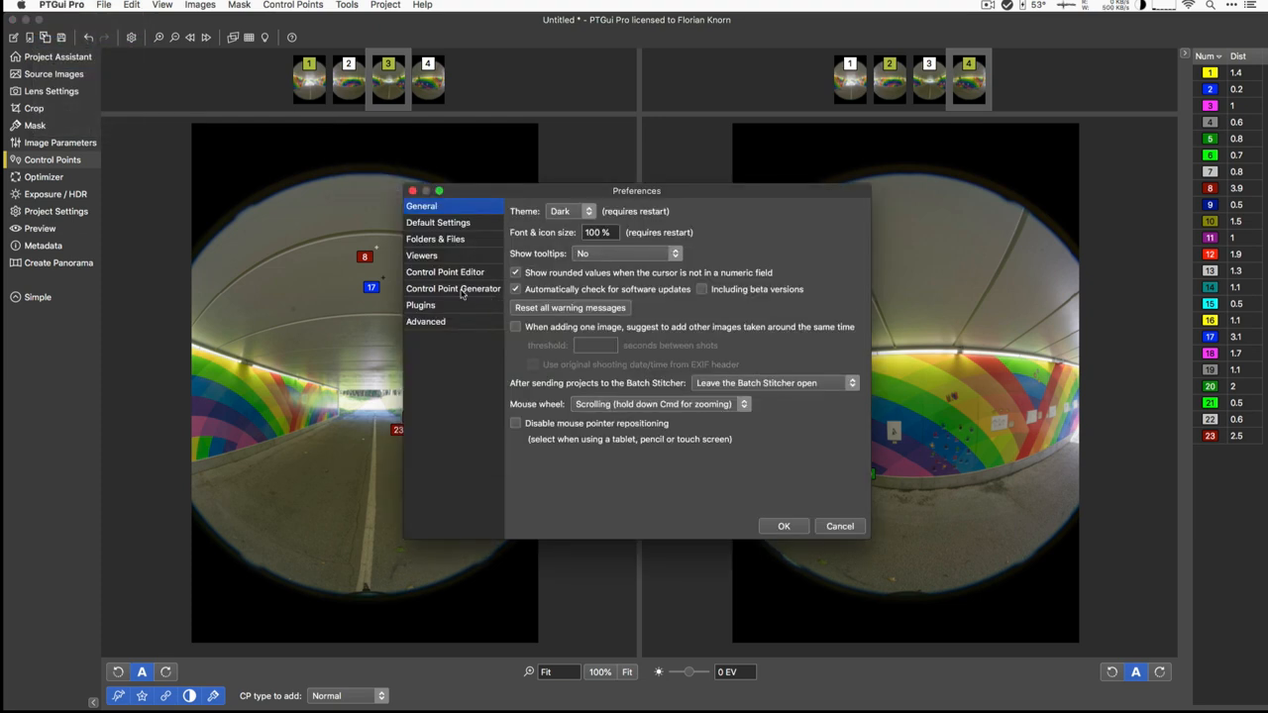
# - Increase the magnifier size in the Control Point Editor preferences
pyautogui.click(444, 272)
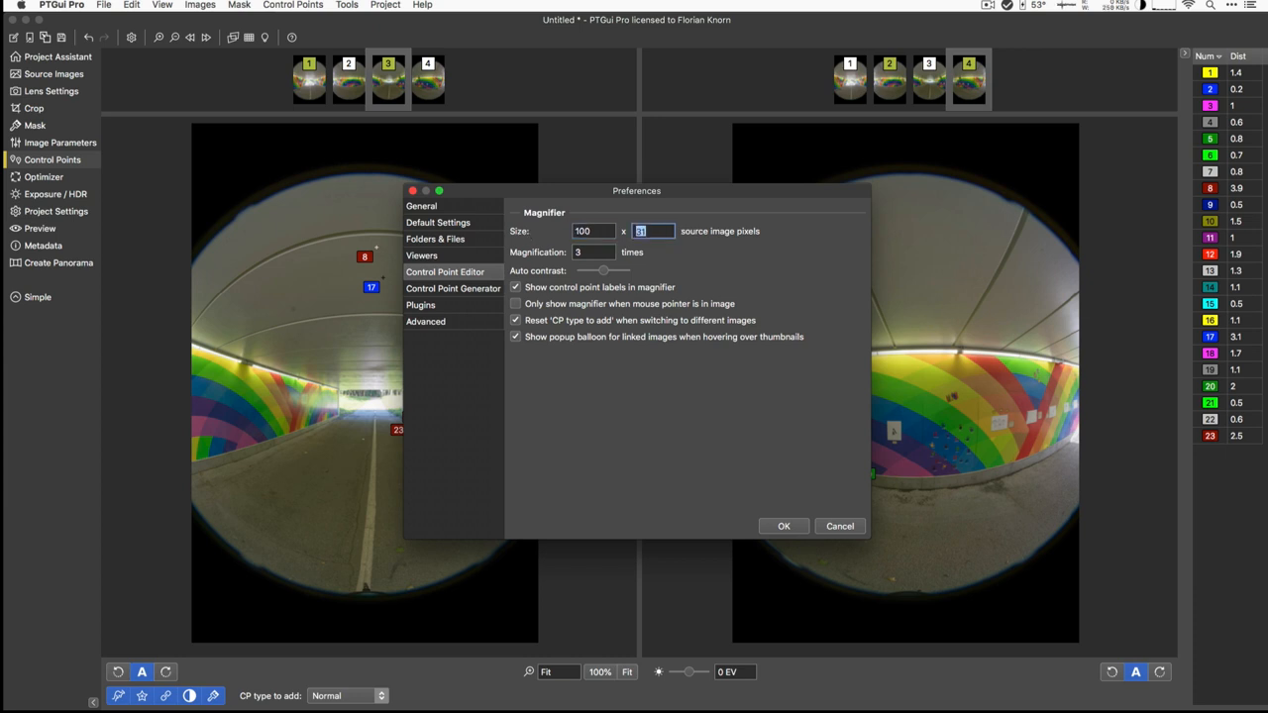
pyautogui.click(784, 527)
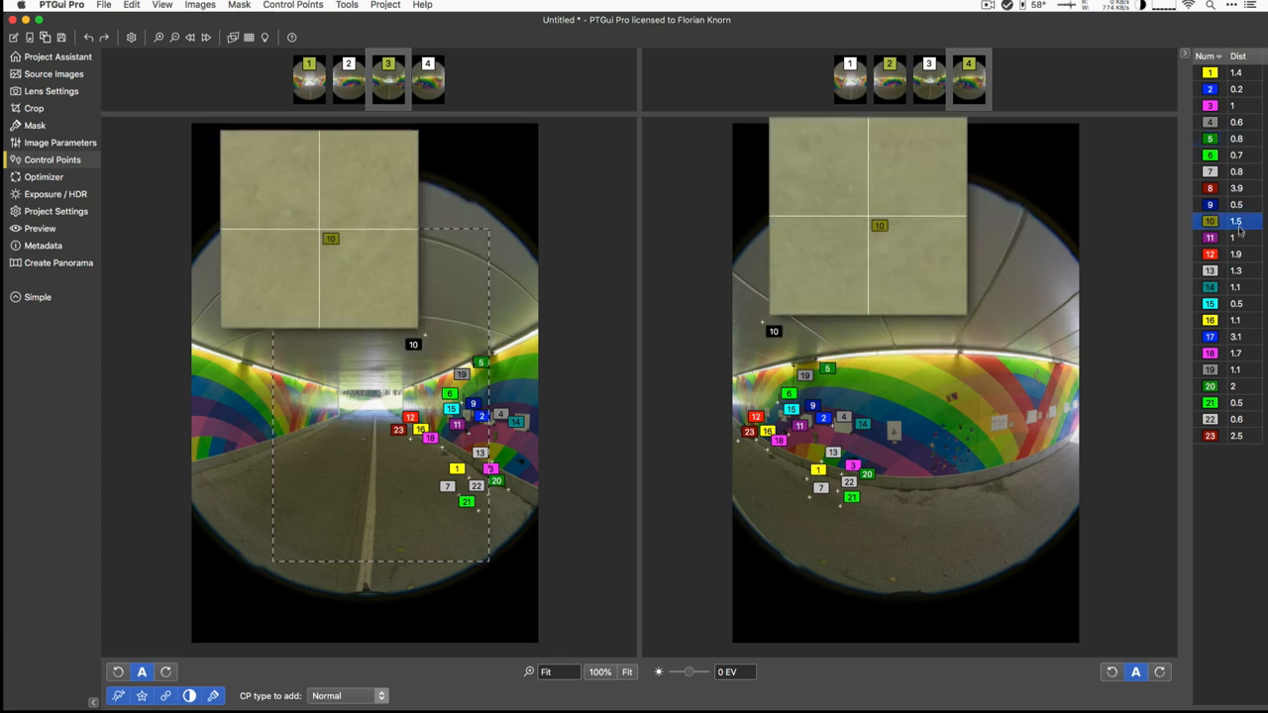
# - Mark a region of the left tunnel image for generating control points there
pyautogui.click(1232, 103)
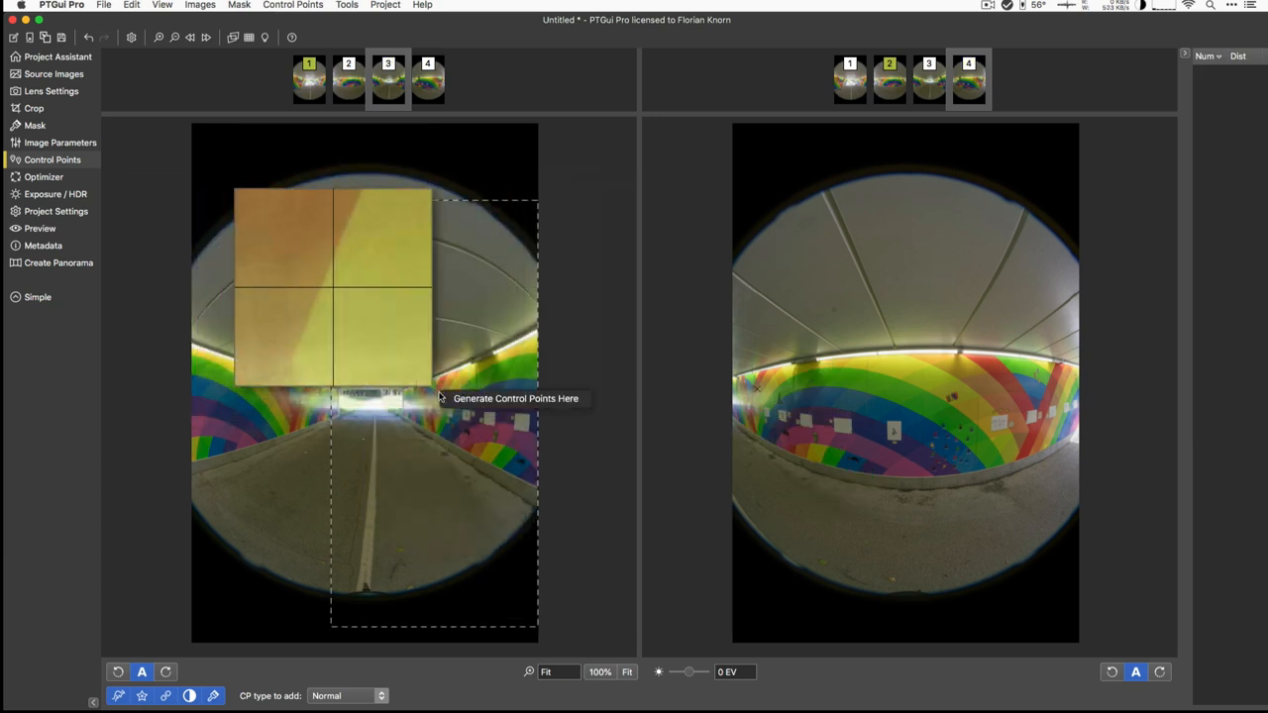
pyautogui.moveTo(480, 402)
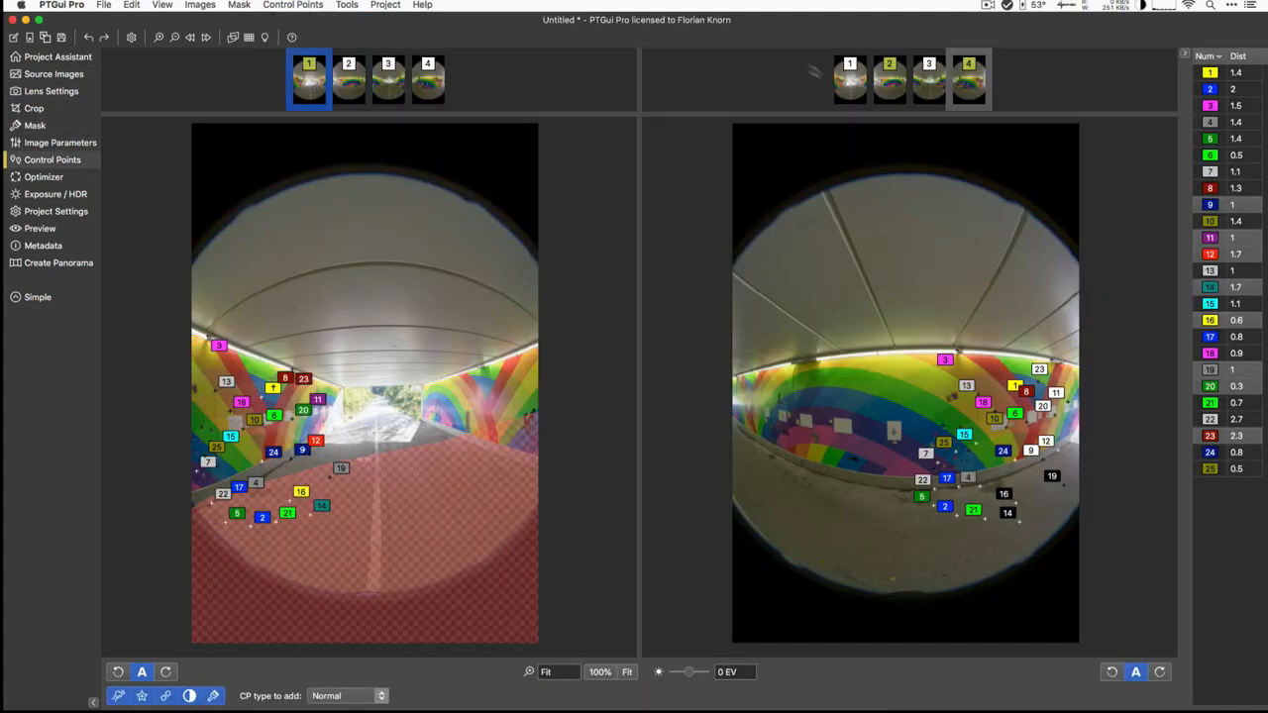
# - Generate control points between images 1 and 2 with the road area of image 1 masked out
pyautogui.click(887, 79)
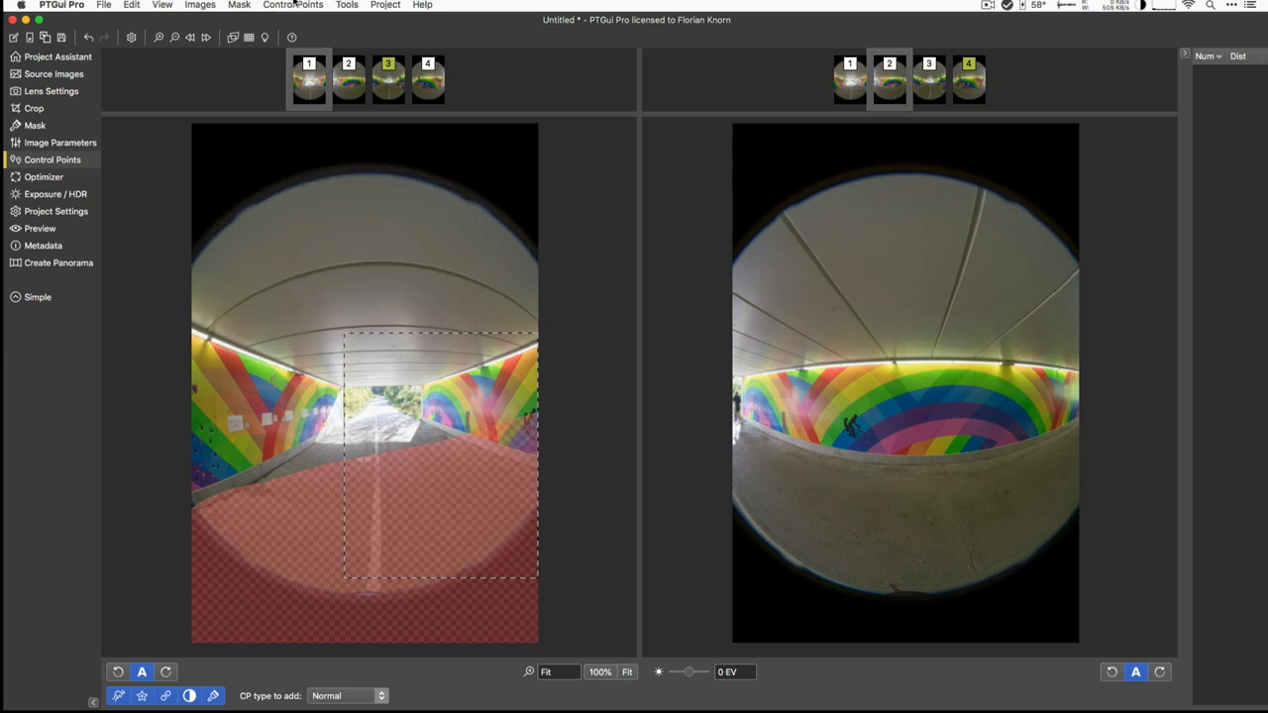
pyautogui.click(294, 4)
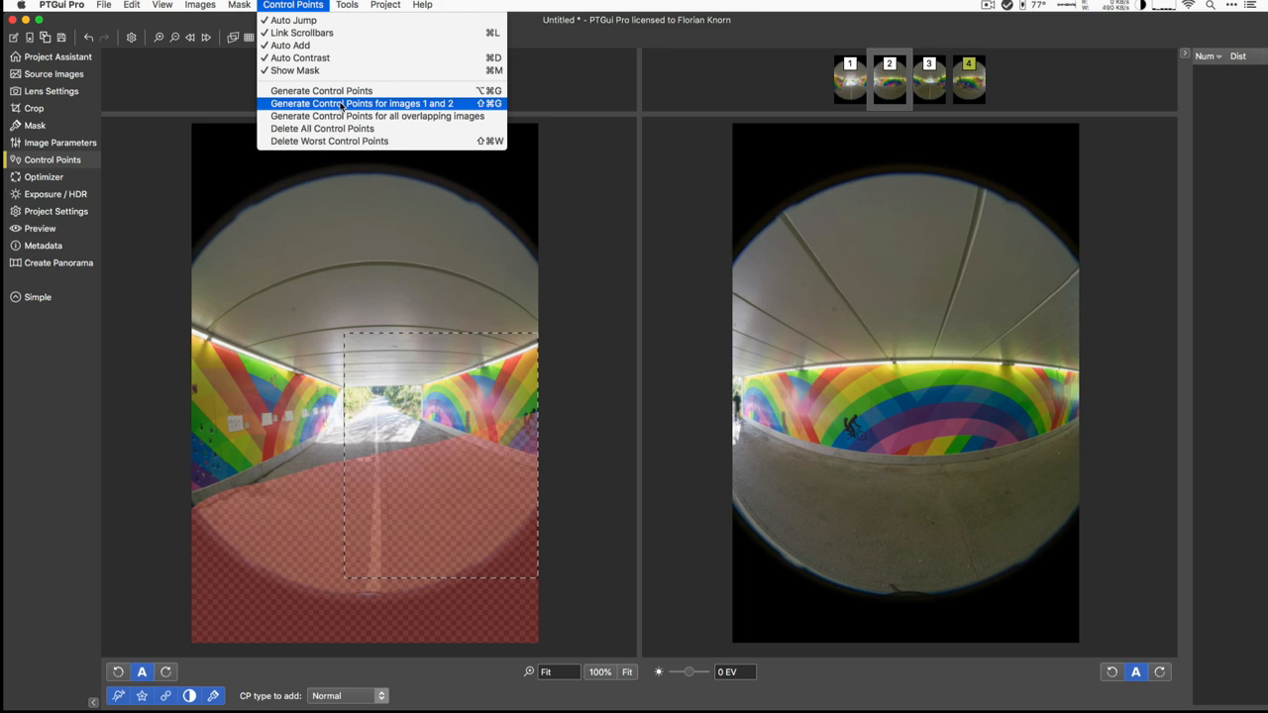
pyautogui.click(341, 103)
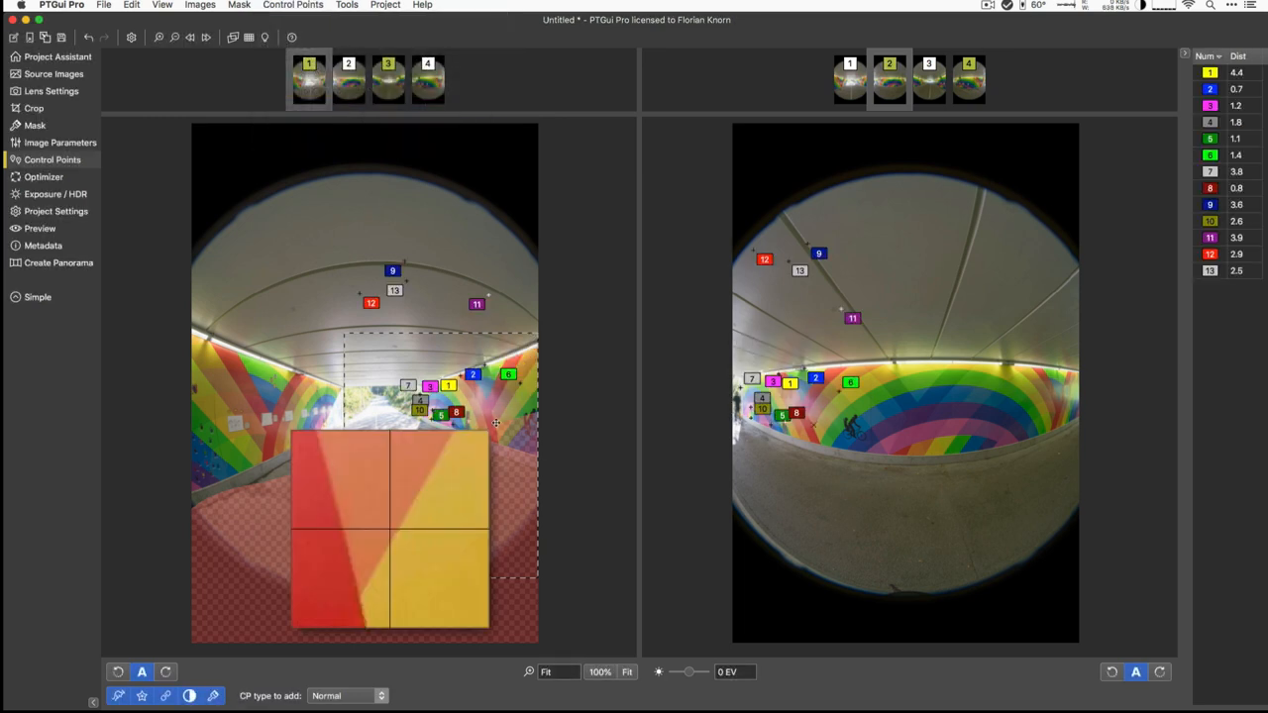